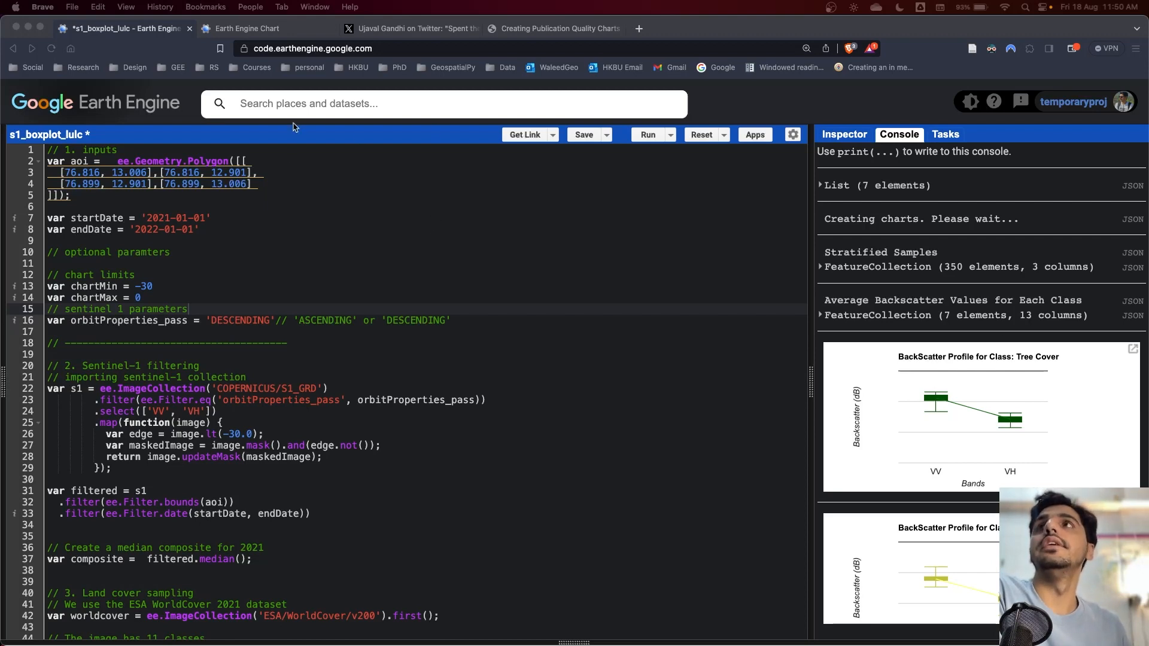
Switch to the Twitter post about spectral profile plots for landcover classes.
click(411, 27)
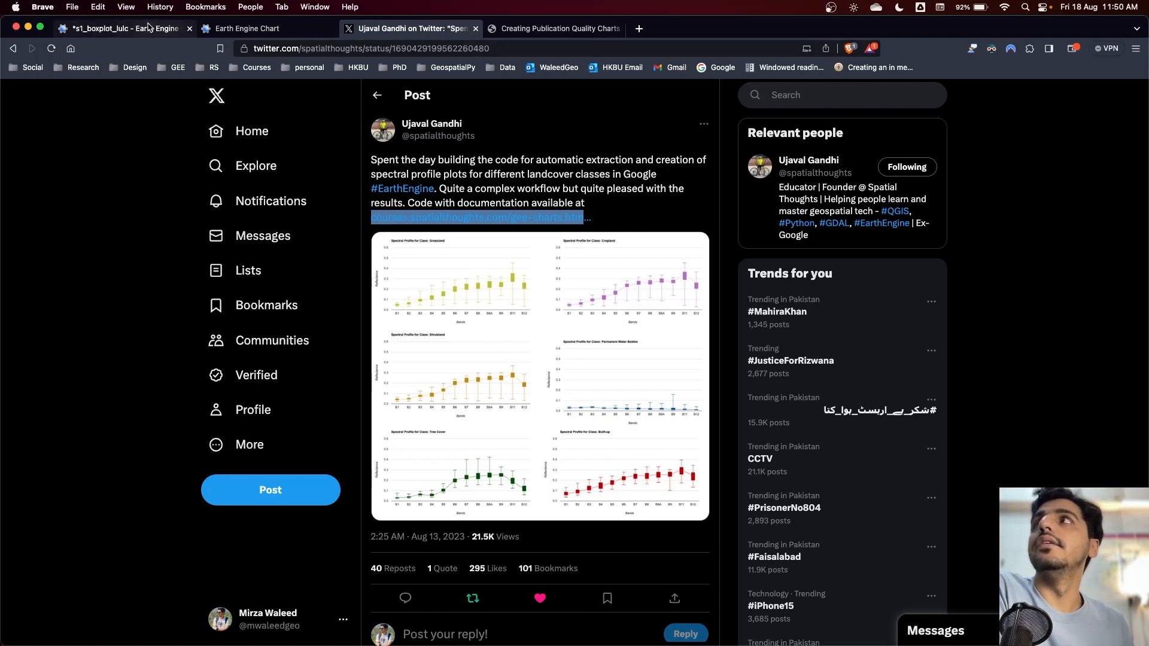
Return to the s1_boxplot_lulc Earth Engine script tab.
click(124, 28)
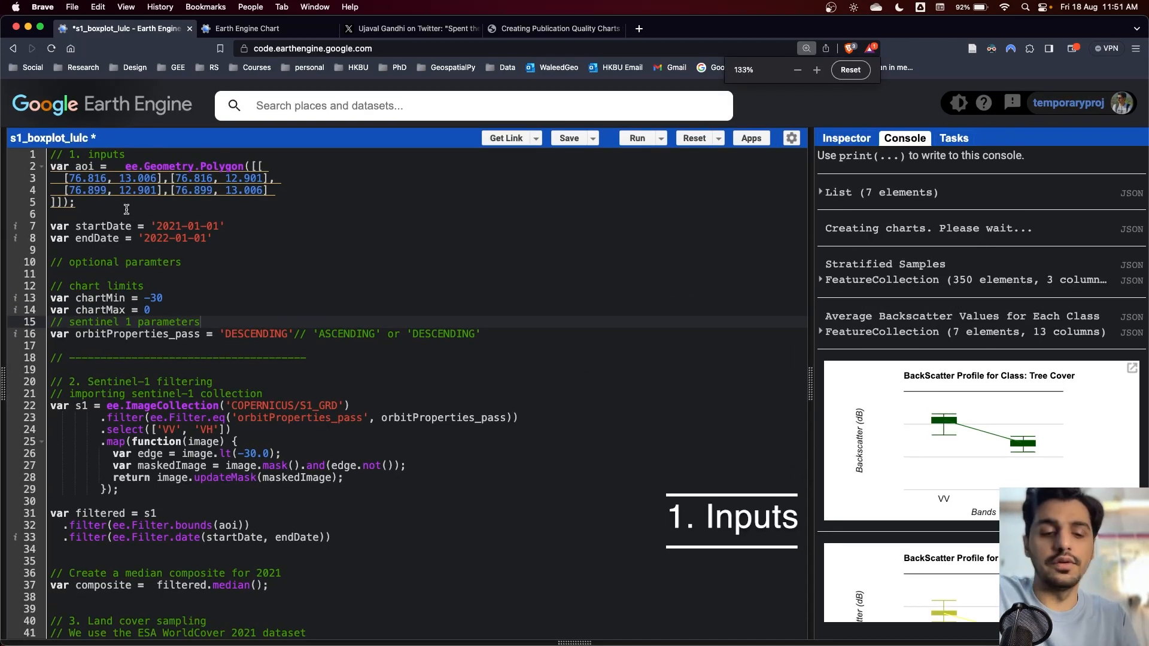
click(816, 69)
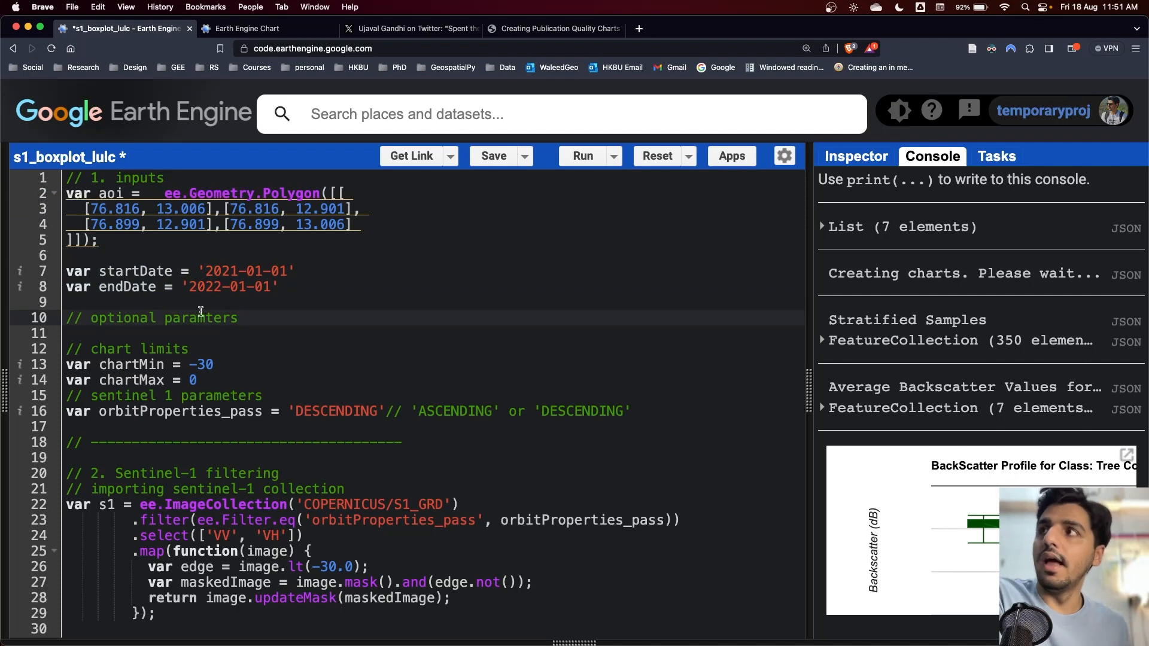
scroll(down, 3)
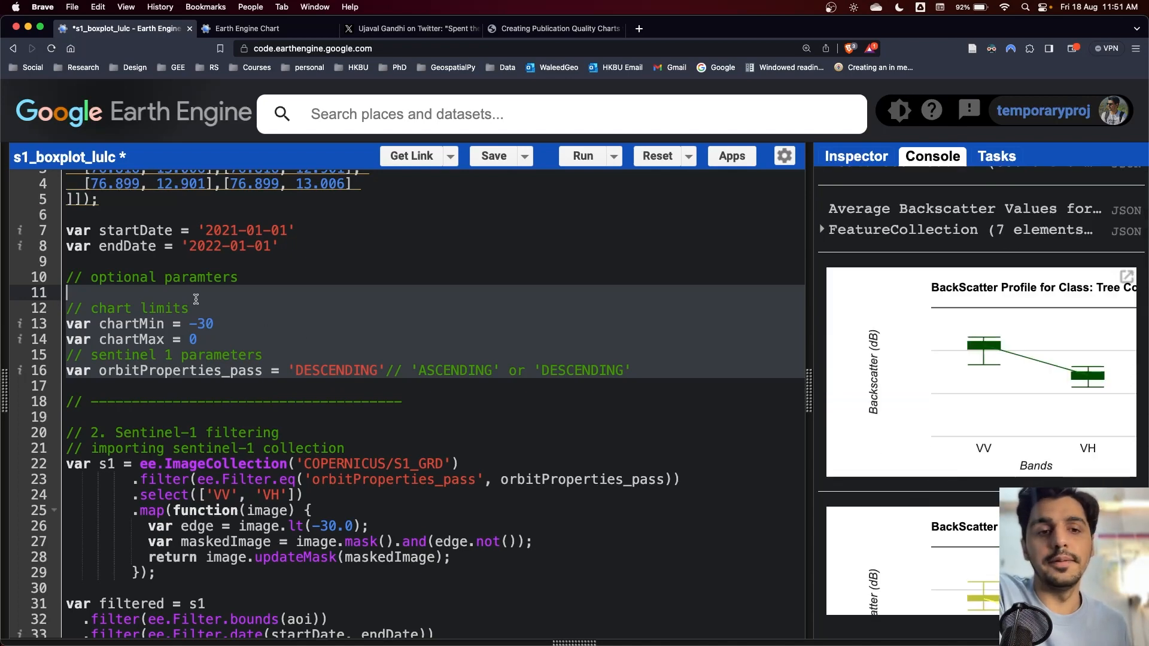
mouse_move(970, 358)
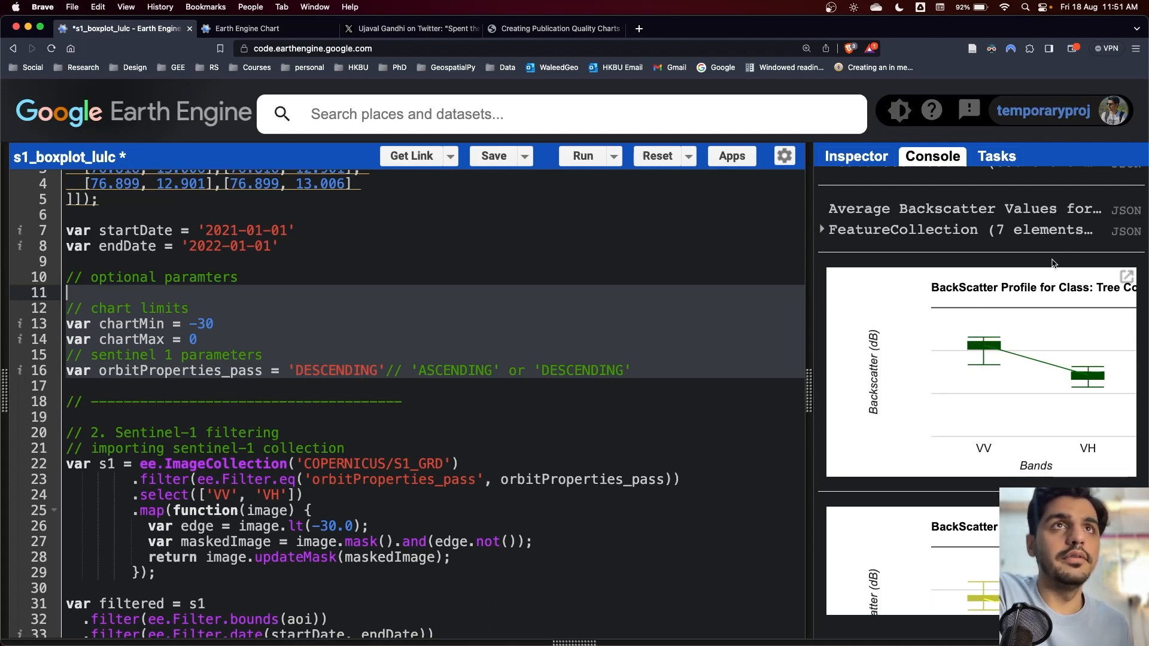
mouse_move(1072, 417)
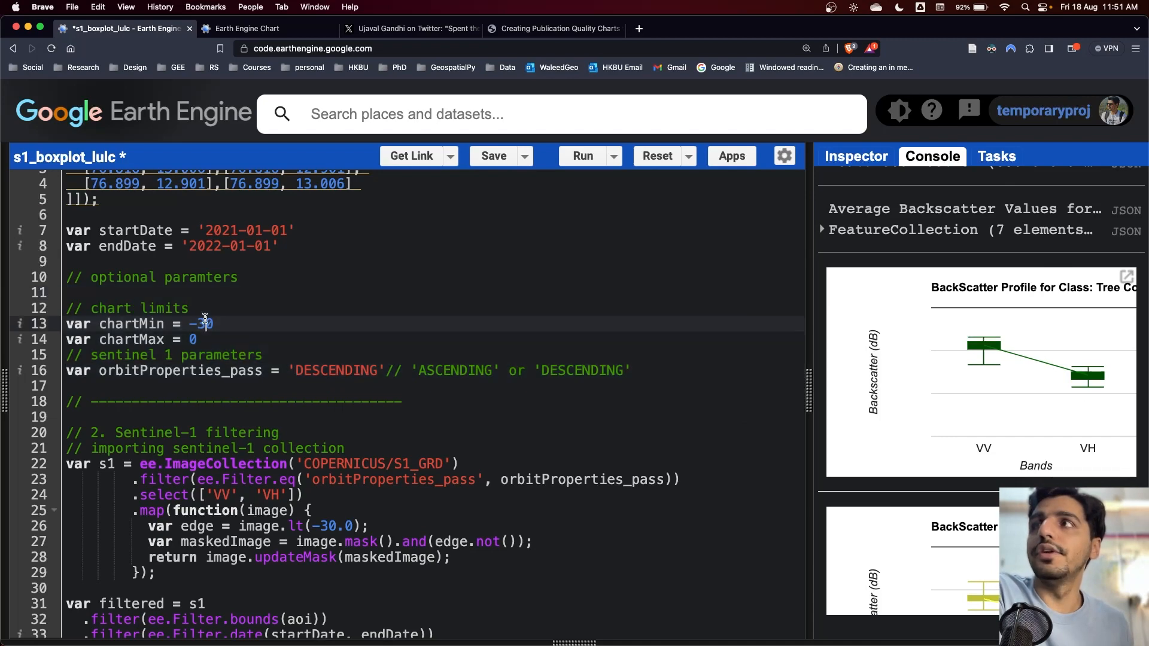
mouse_move(359, 411)
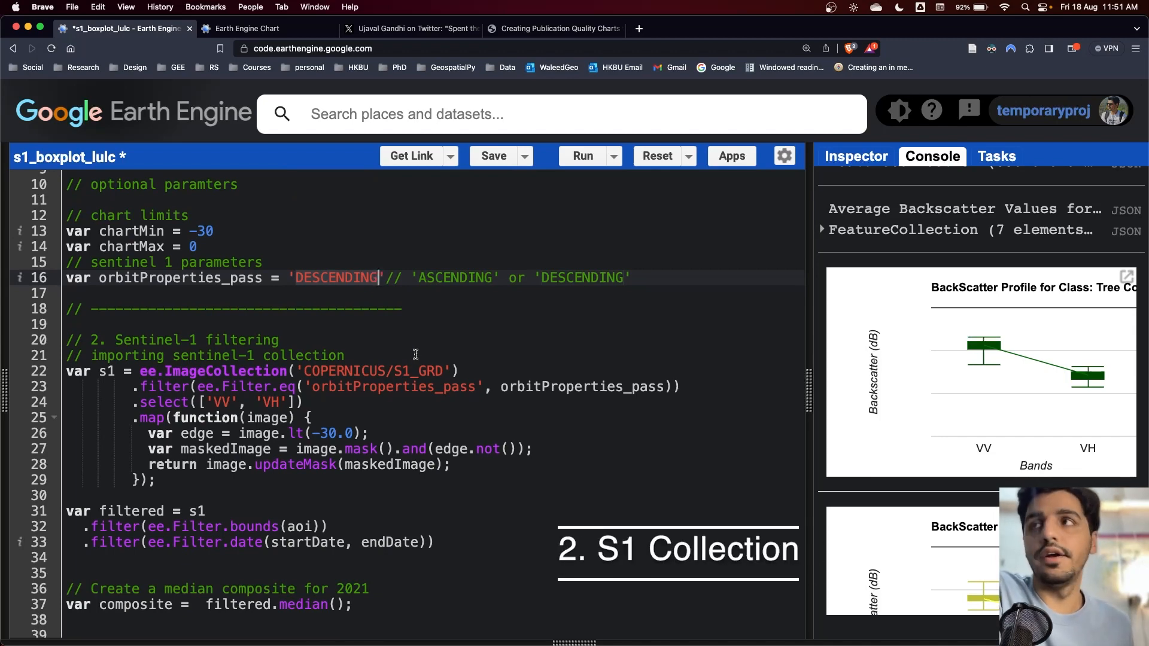
scroll(down, 3)
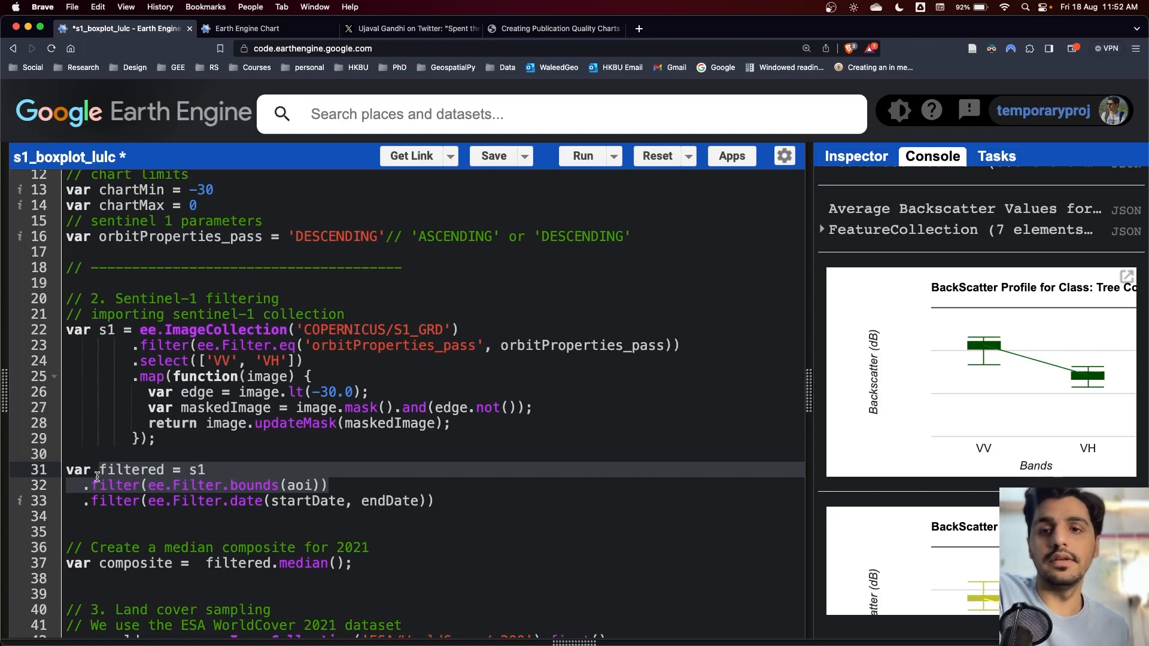
scroll(down, 3)
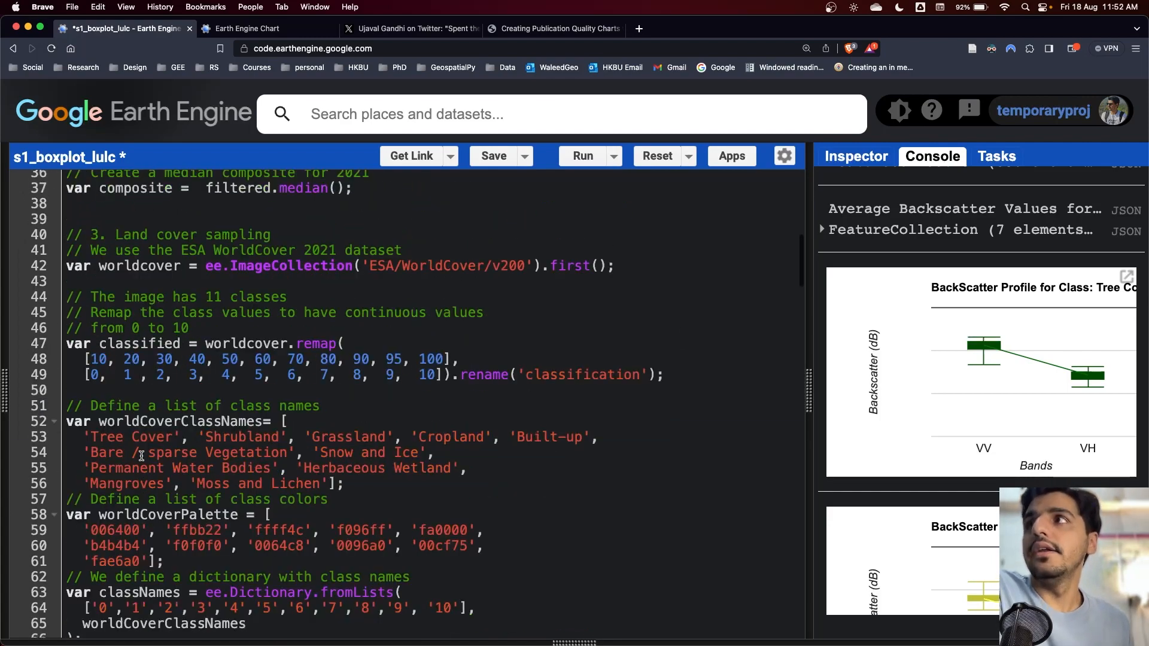
scroll(up, 3)
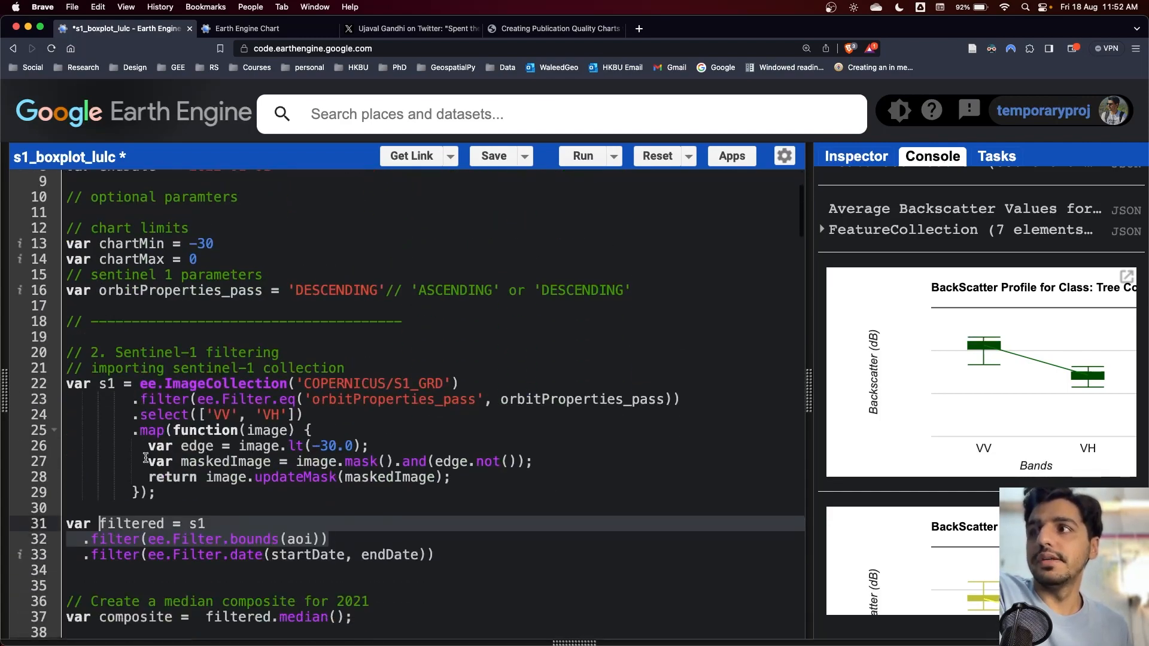
scroll(down, 3)
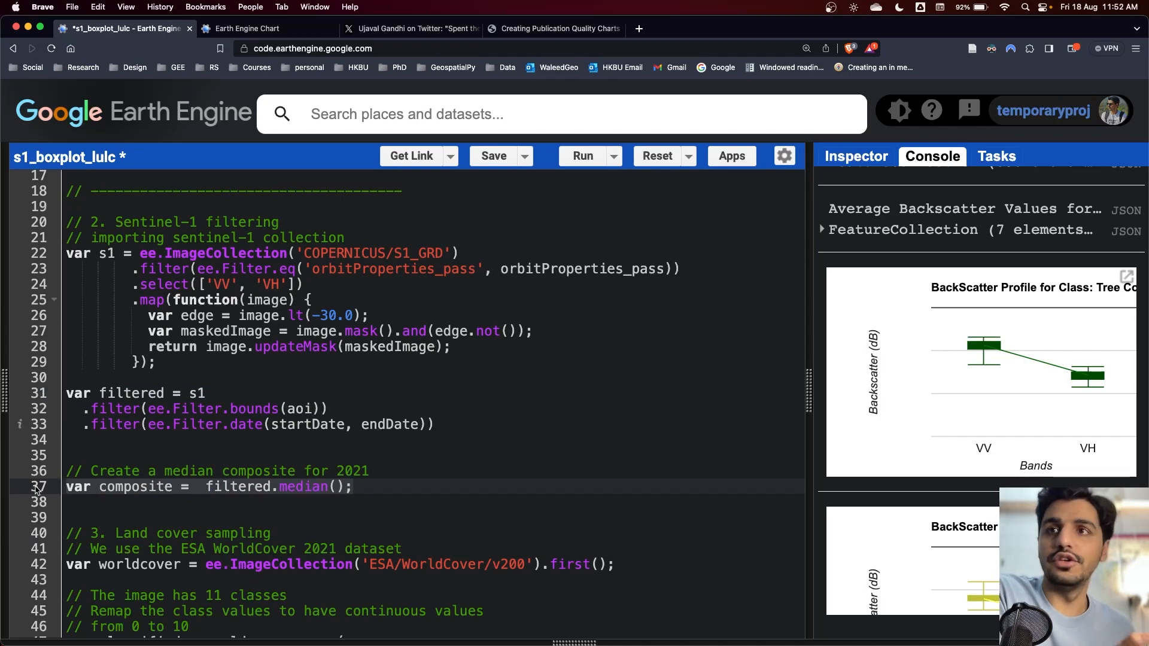
scroll(down, 3)
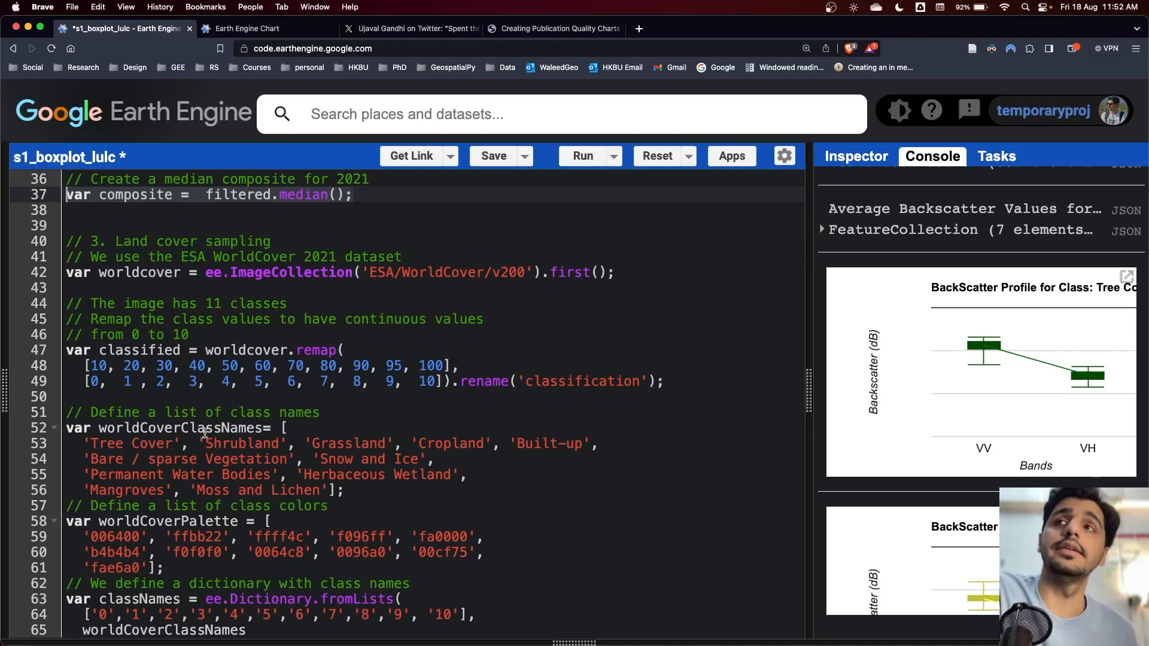
mouse_move(207, 272)
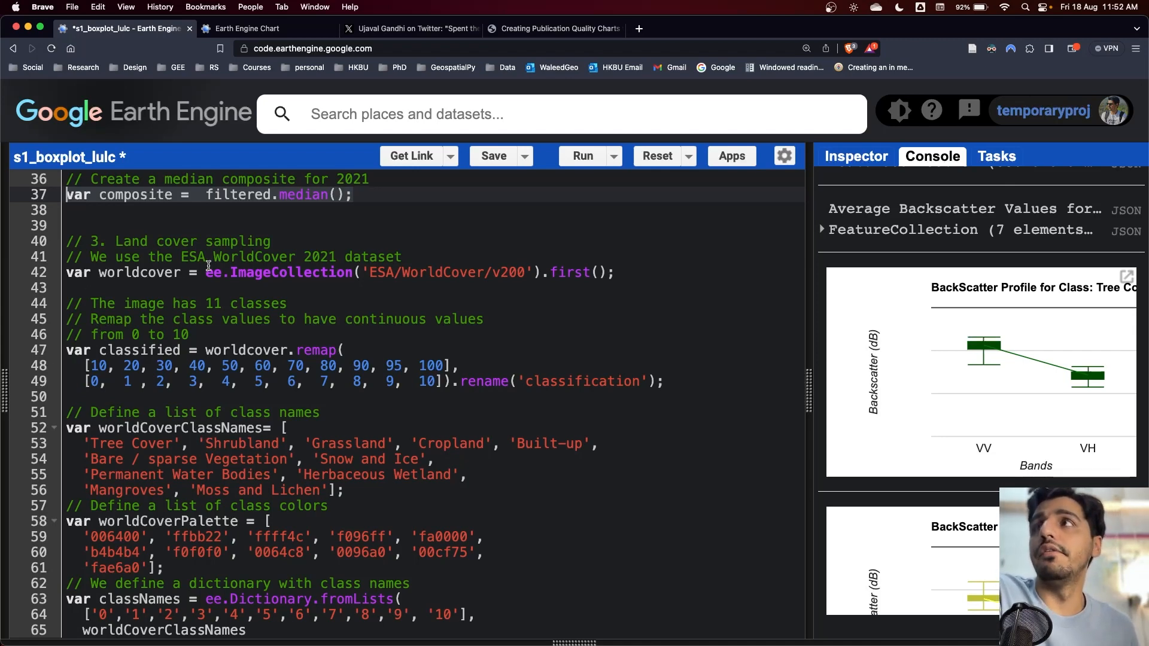
click(618, 272)
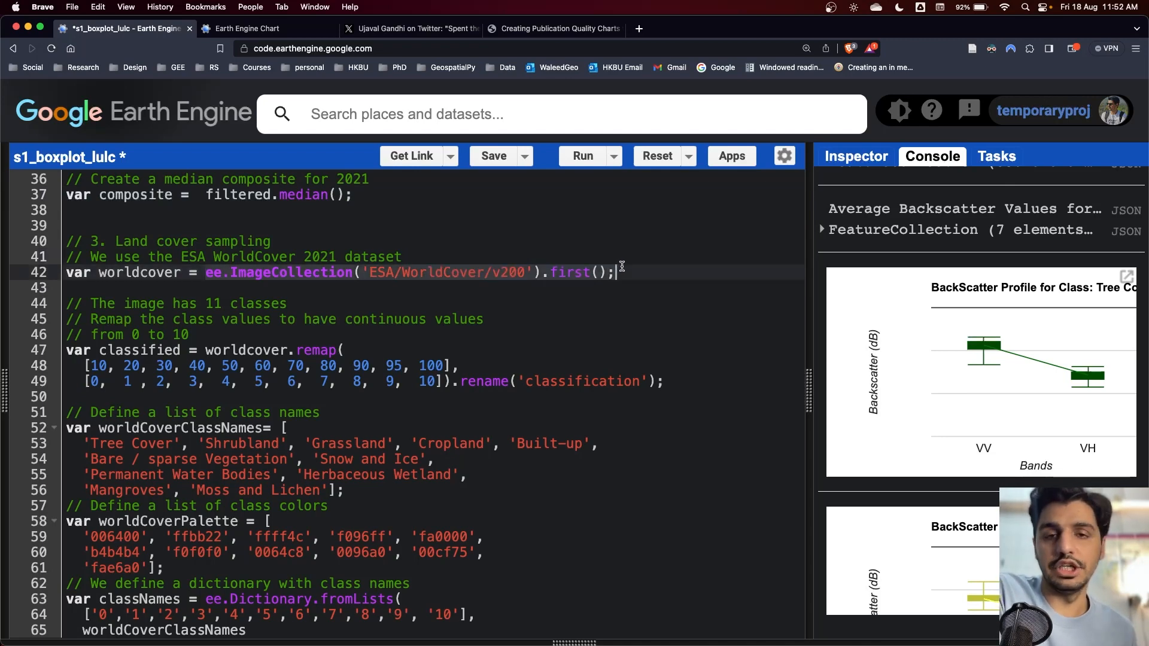
mouse_move(266, 272)
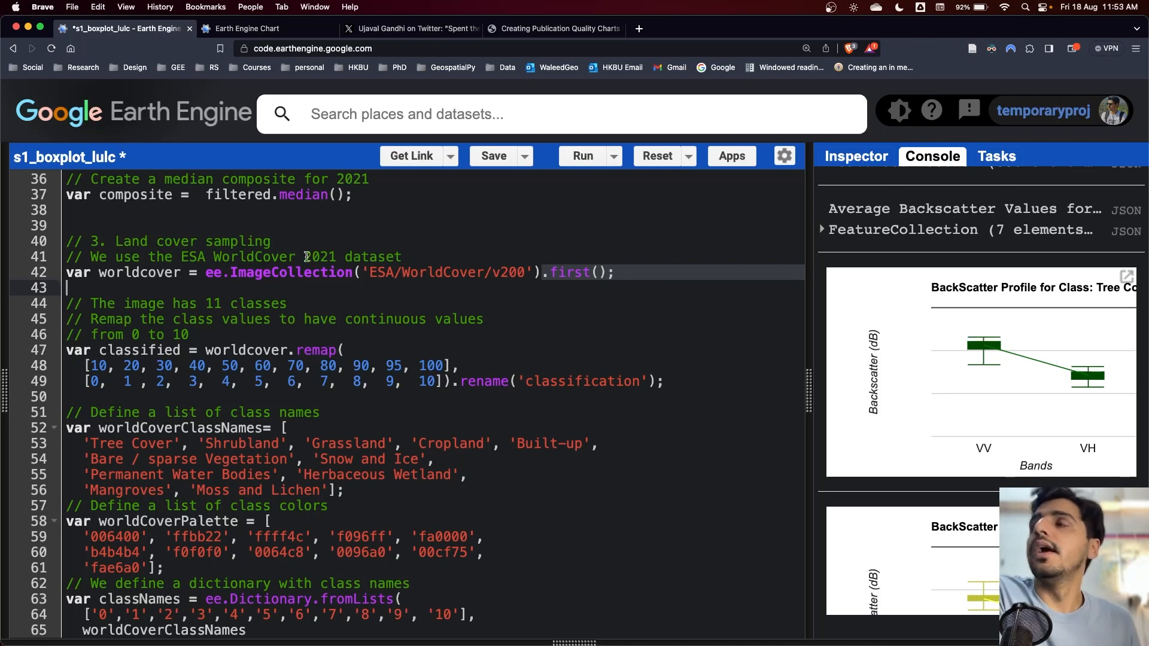
scroll(down, 3)
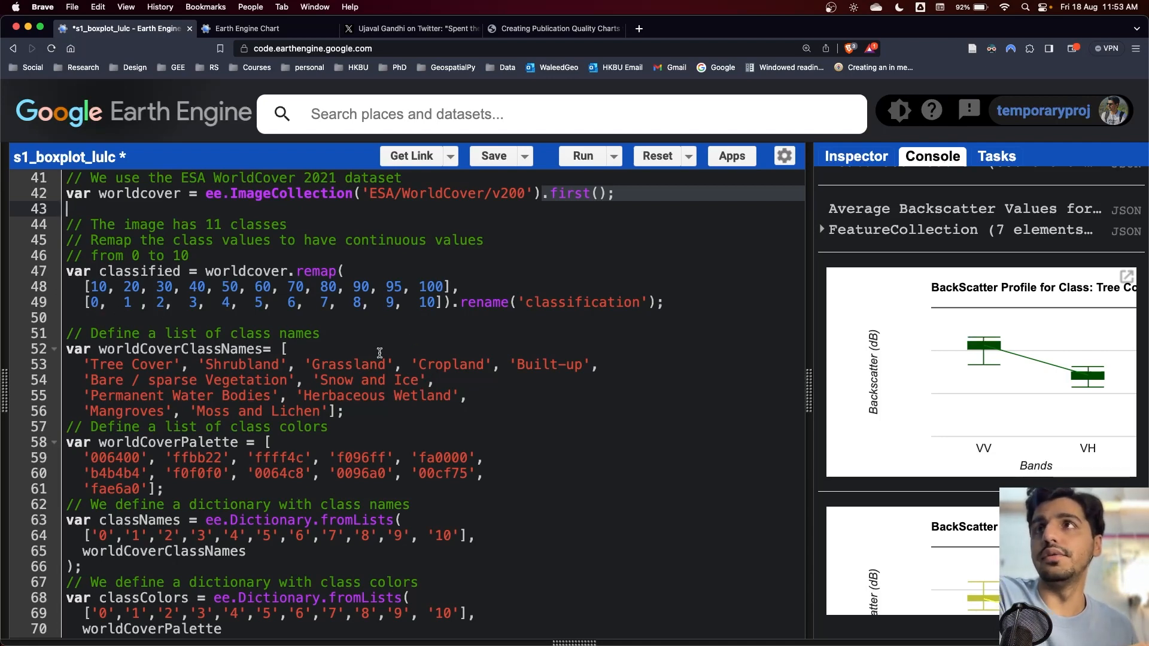
scroll(down, 3)
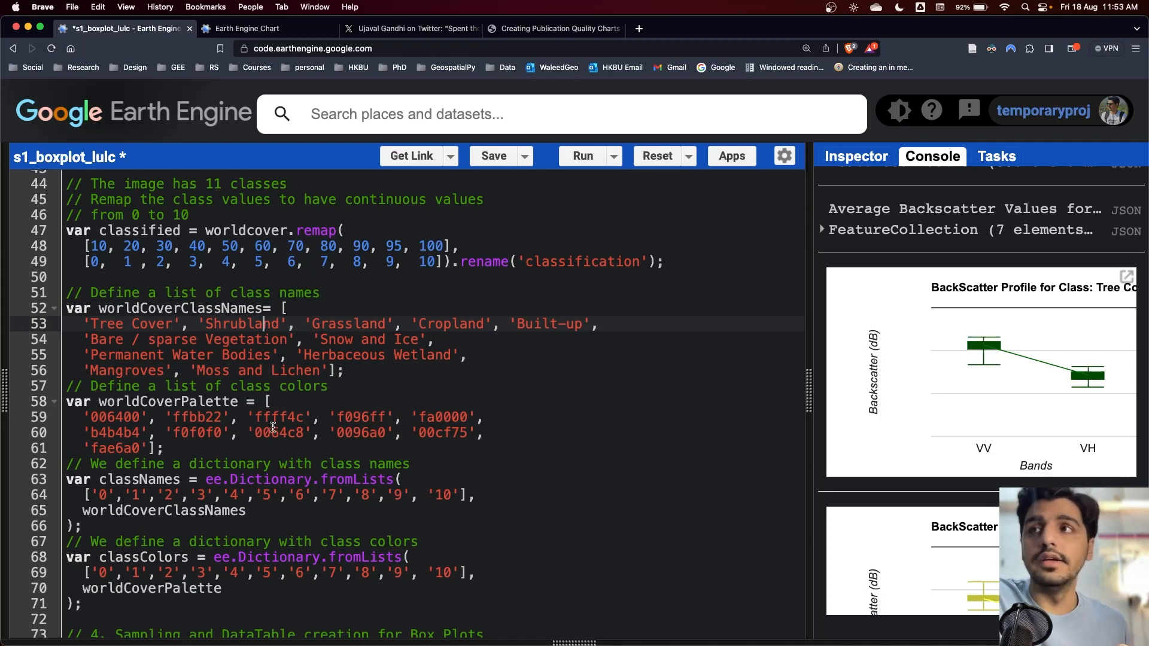
scroll(down, 3)
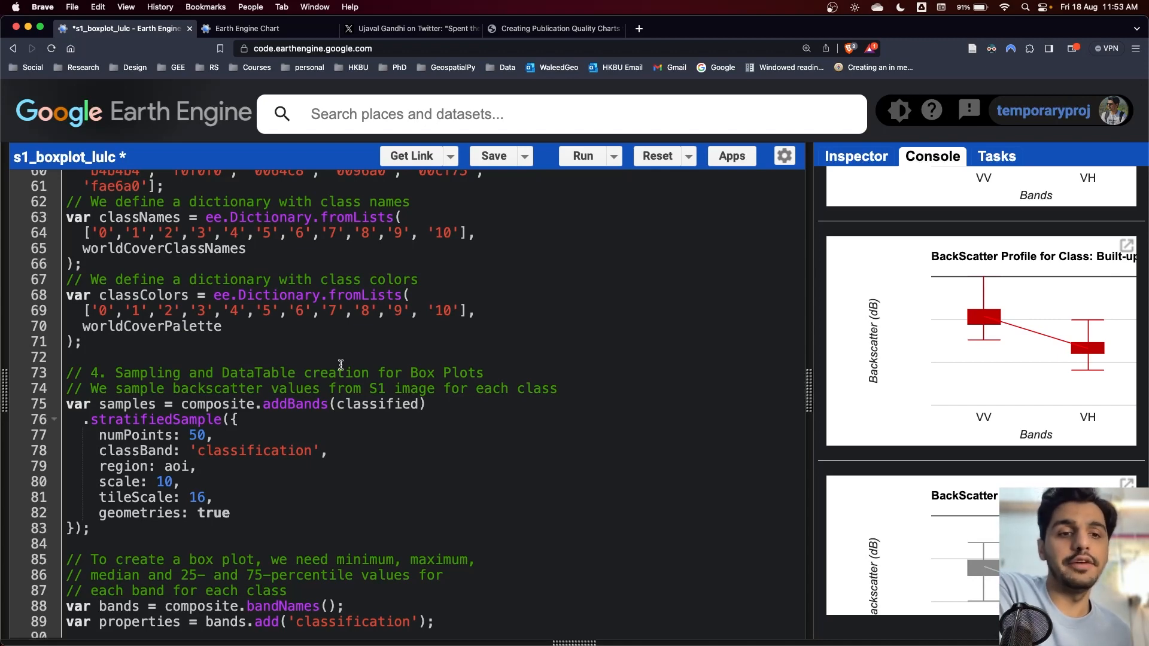
mouse_move(213, 403)
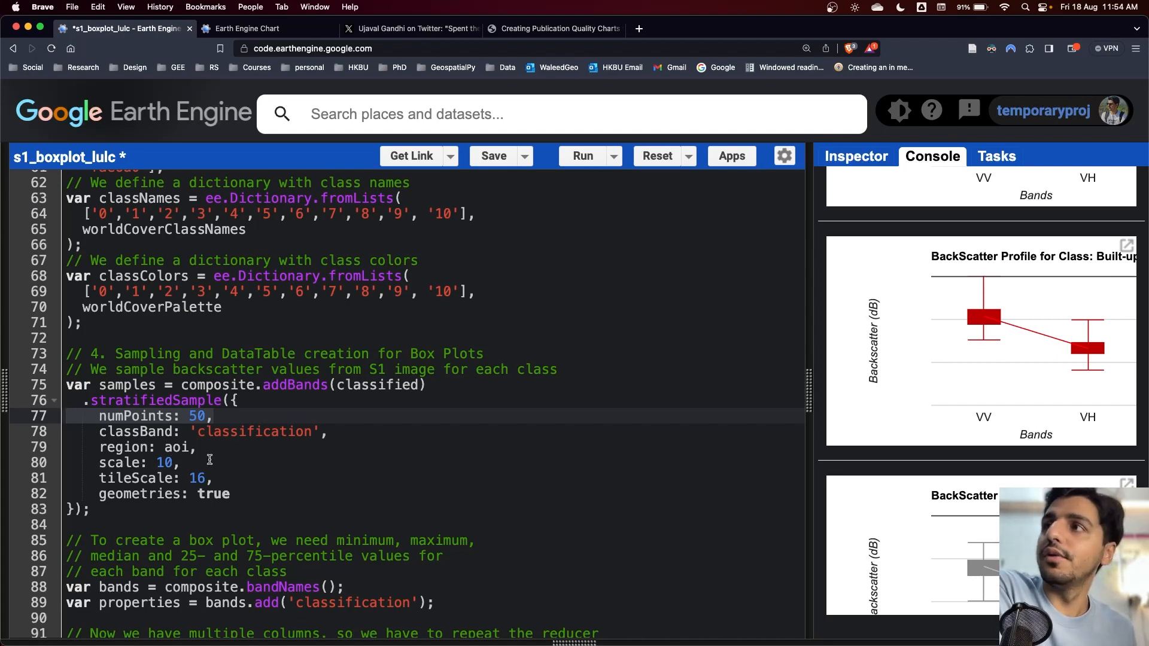
scroll(down, 3)
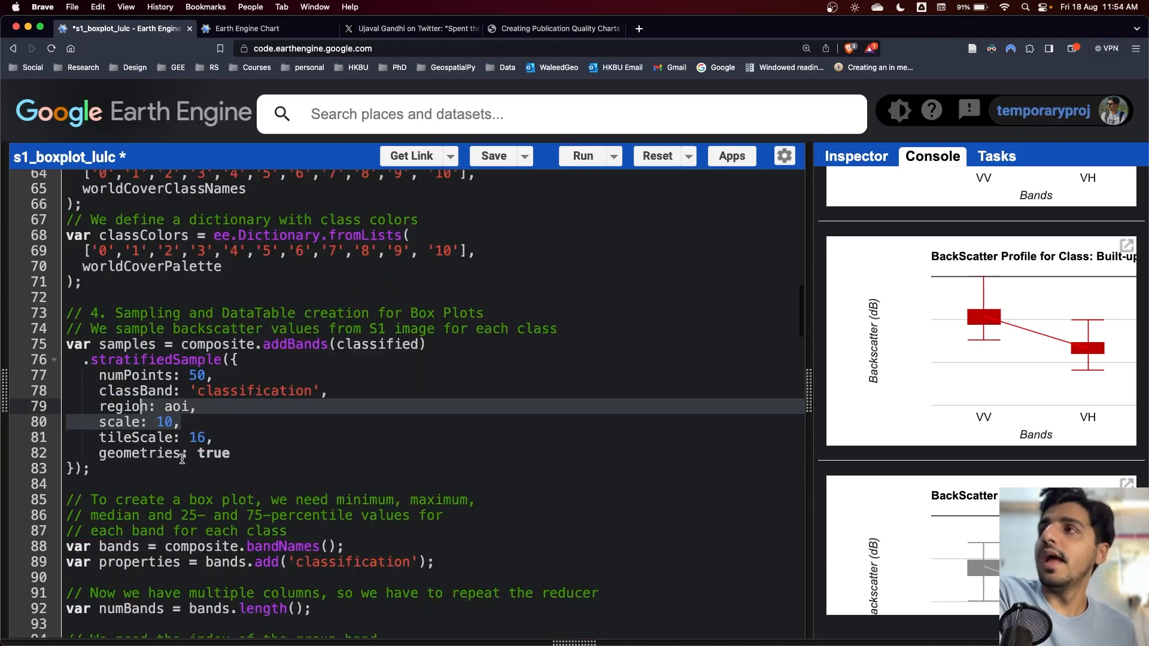
scroll(down, 3)
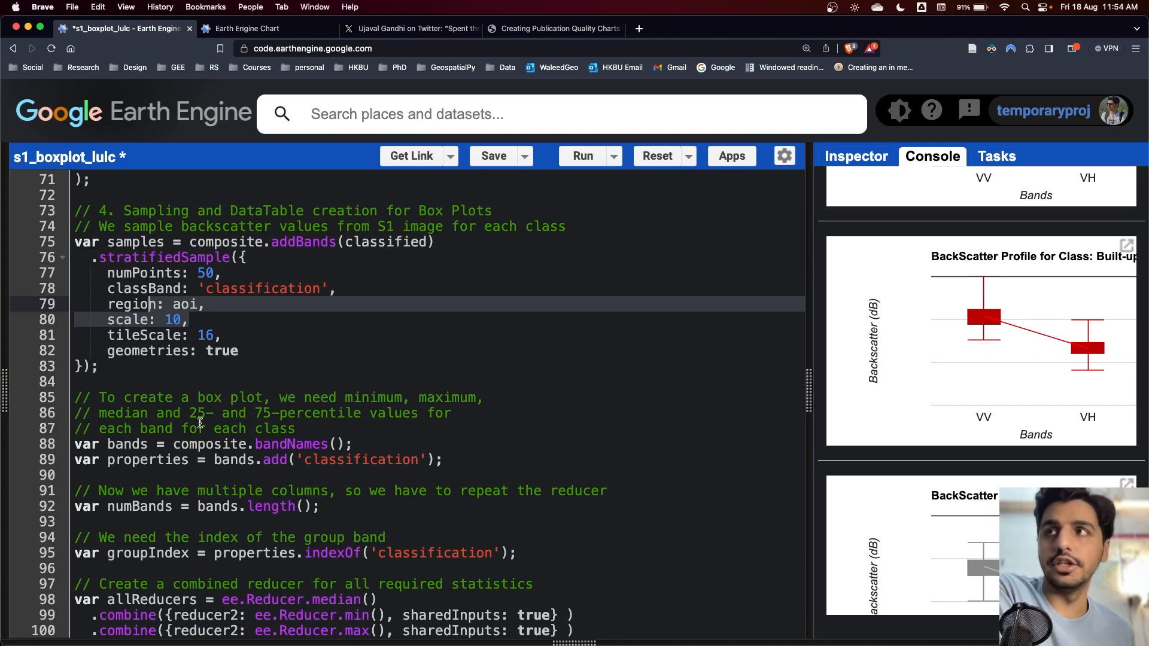
mouse_move(407, 447)
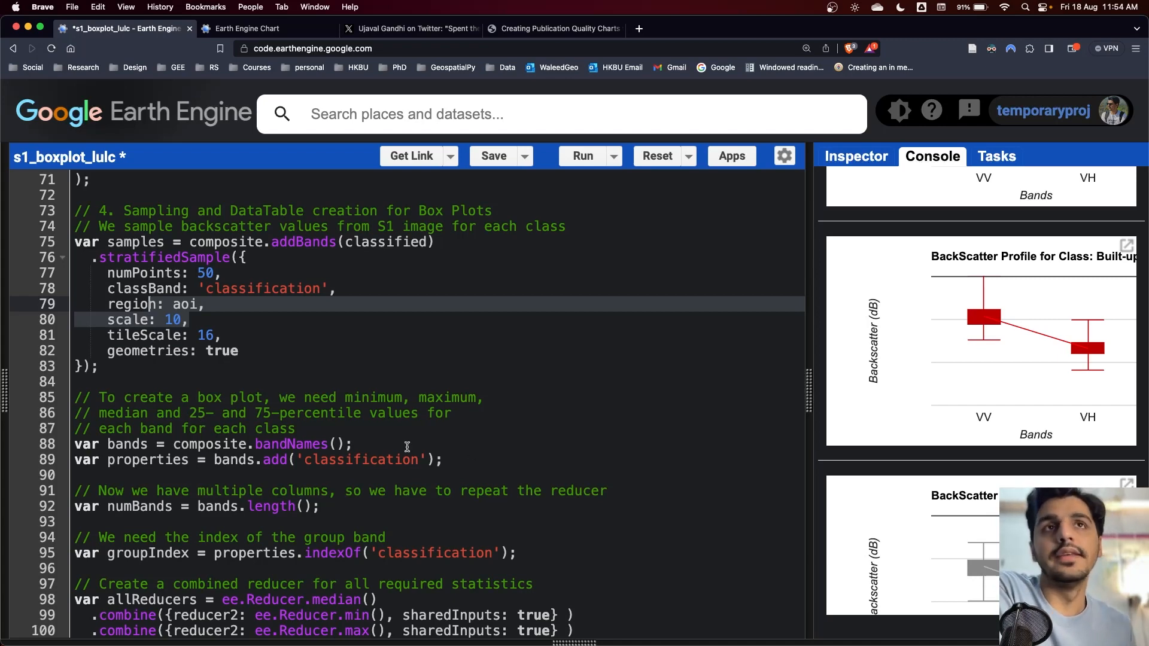
mouse_move(759, 415)
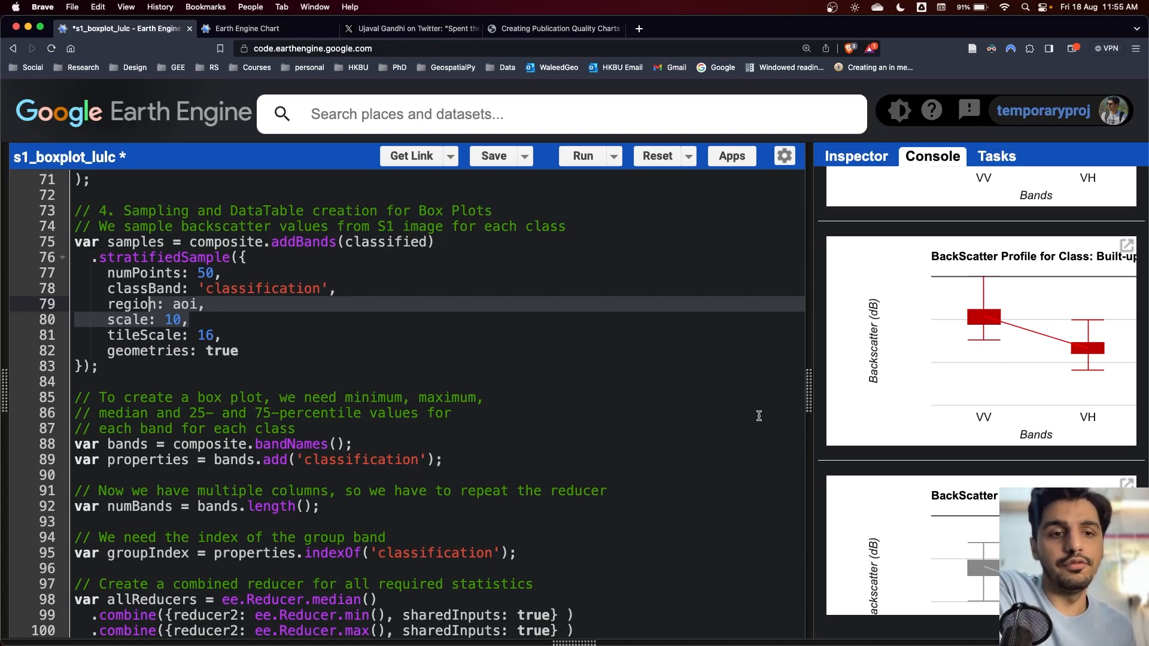
mouse_move(718, 407)
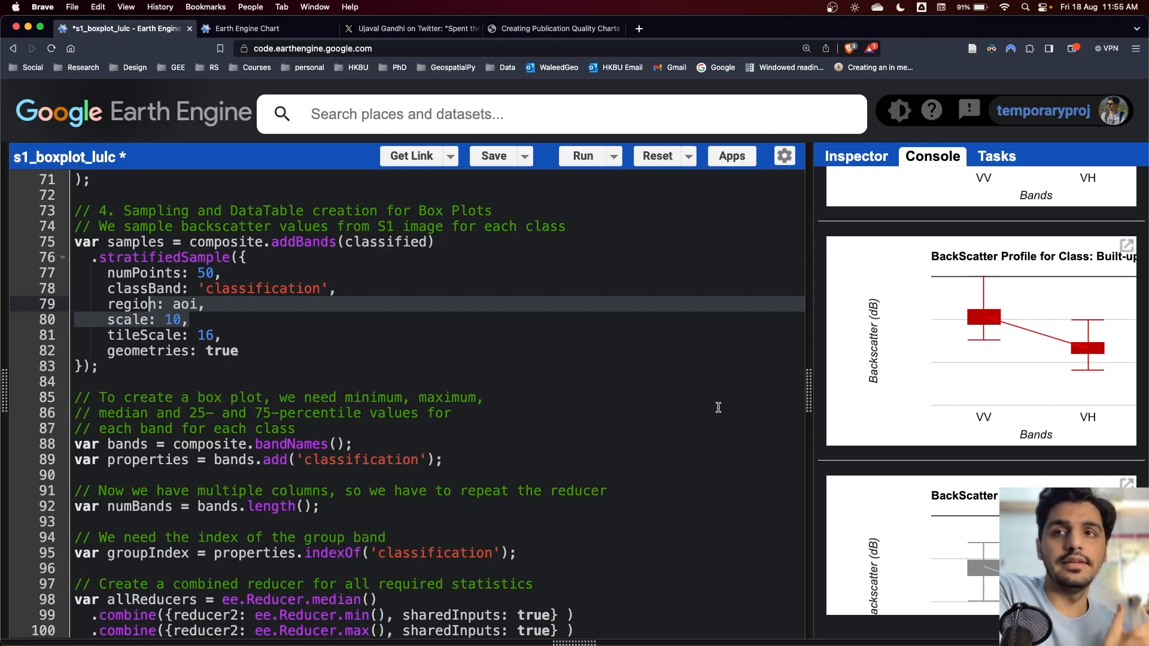
mouse_move(406, 398)
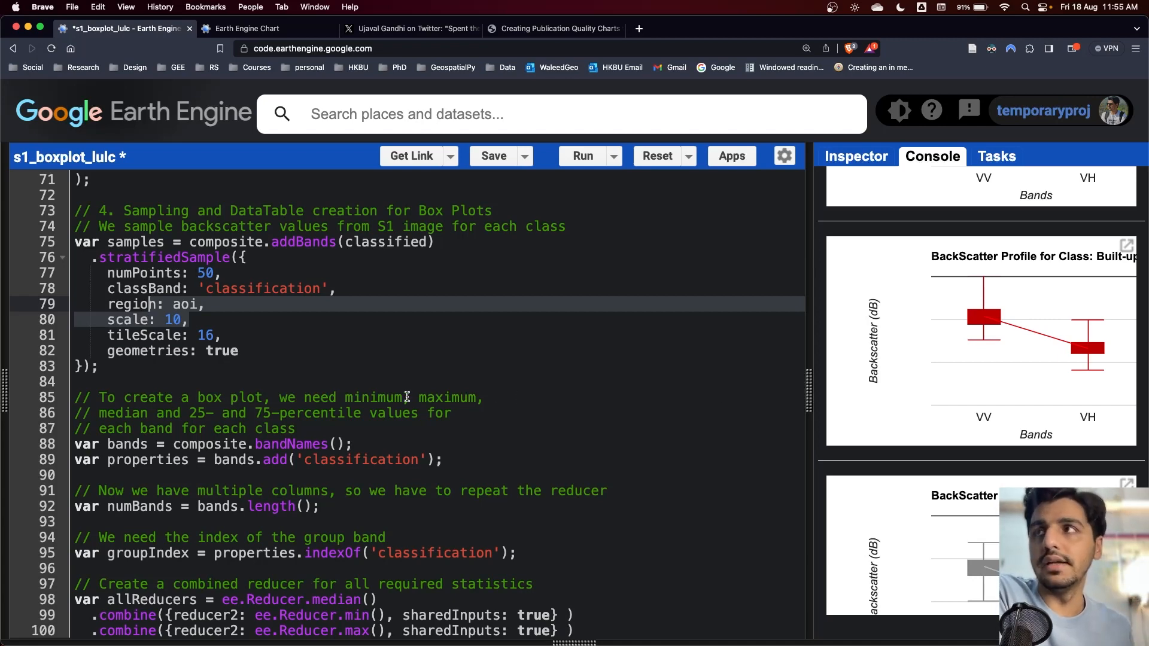
mouse_move(460, 427)
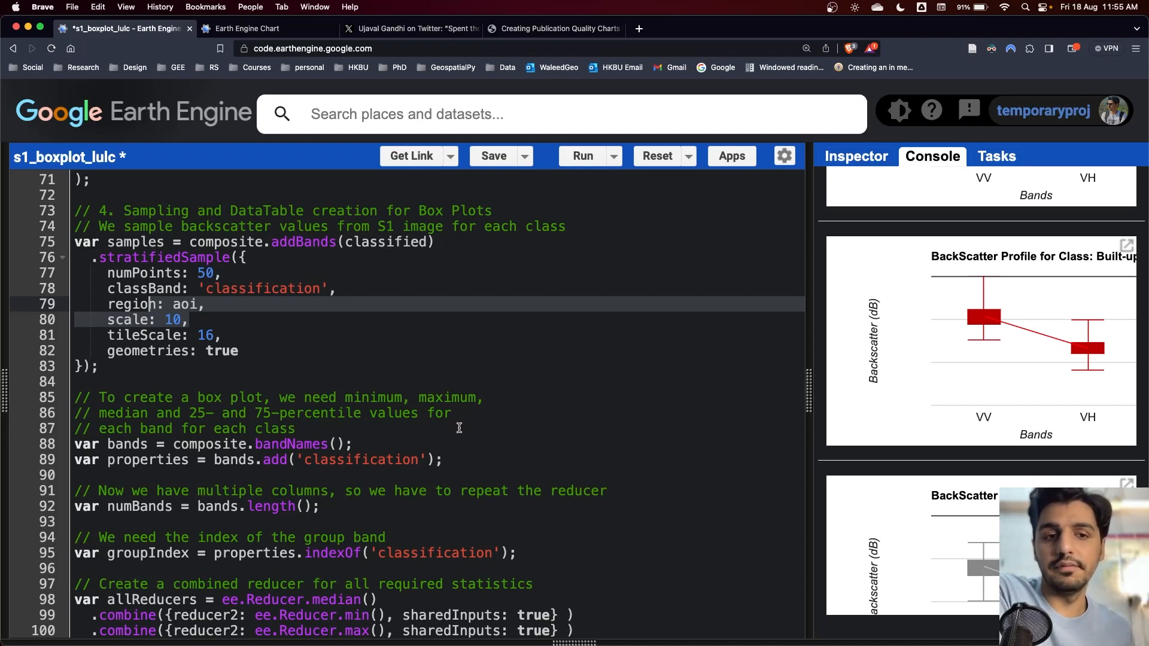
scroll(down, 3)
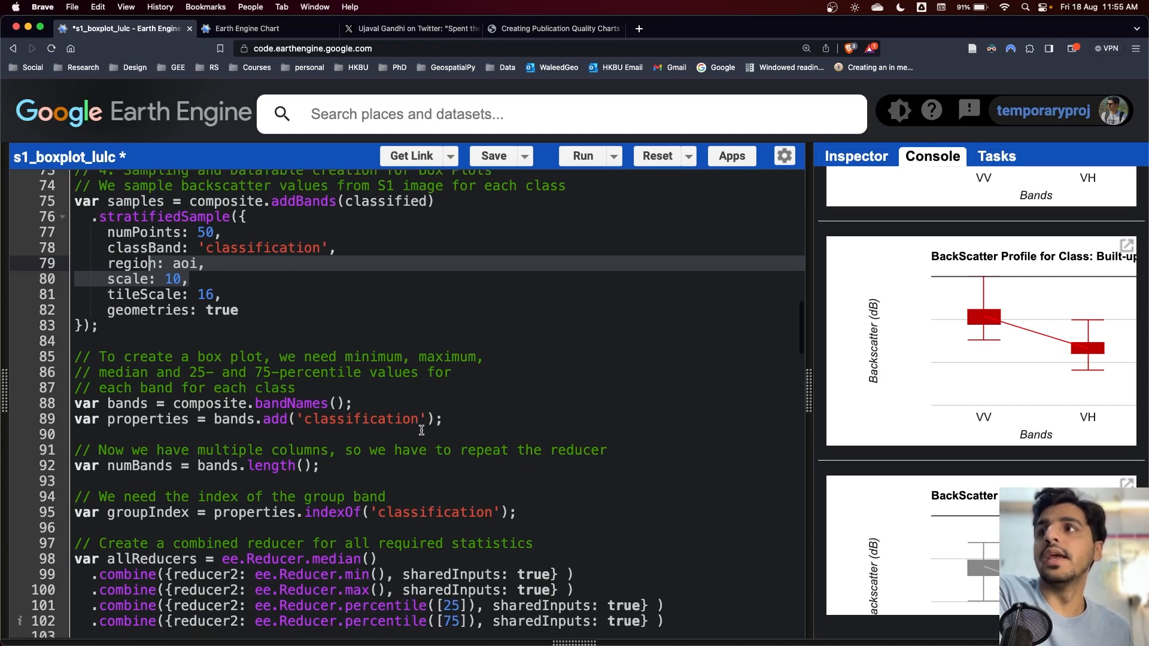
scroll(down, 3)
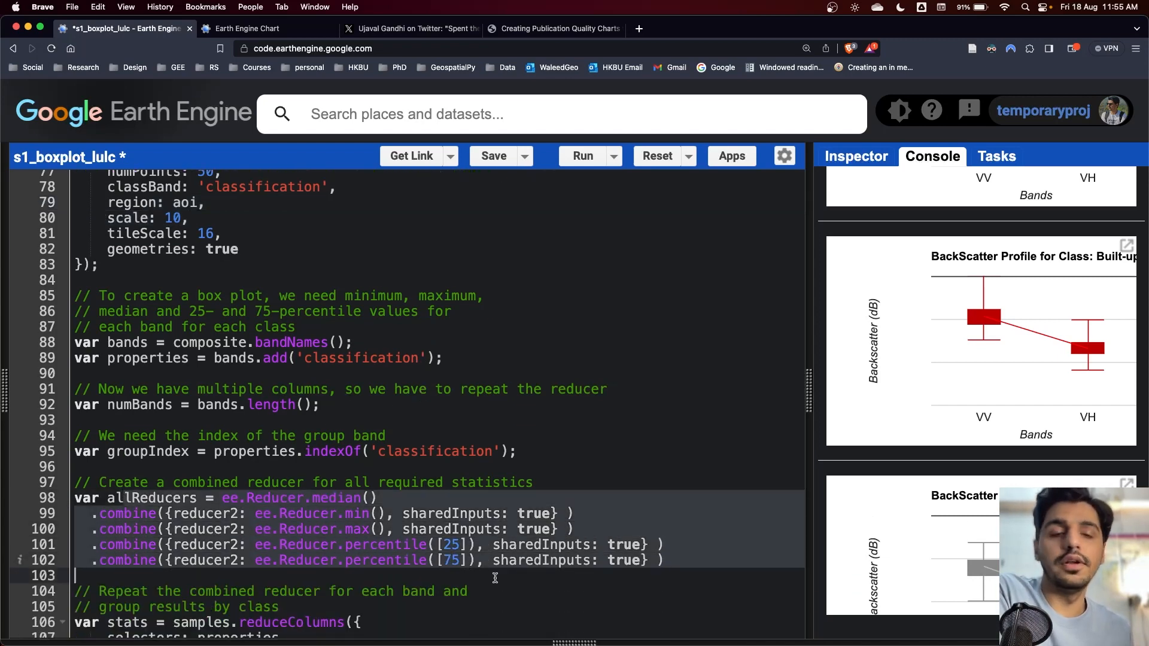
scroll(down, 3)
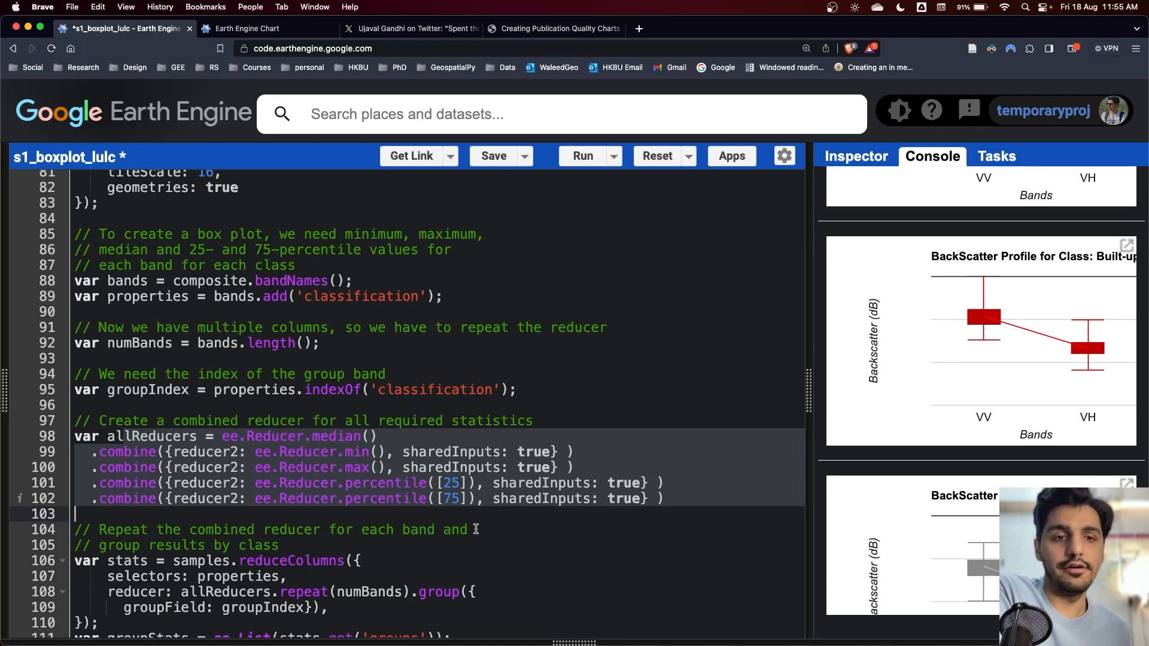
scroll(down, 3)
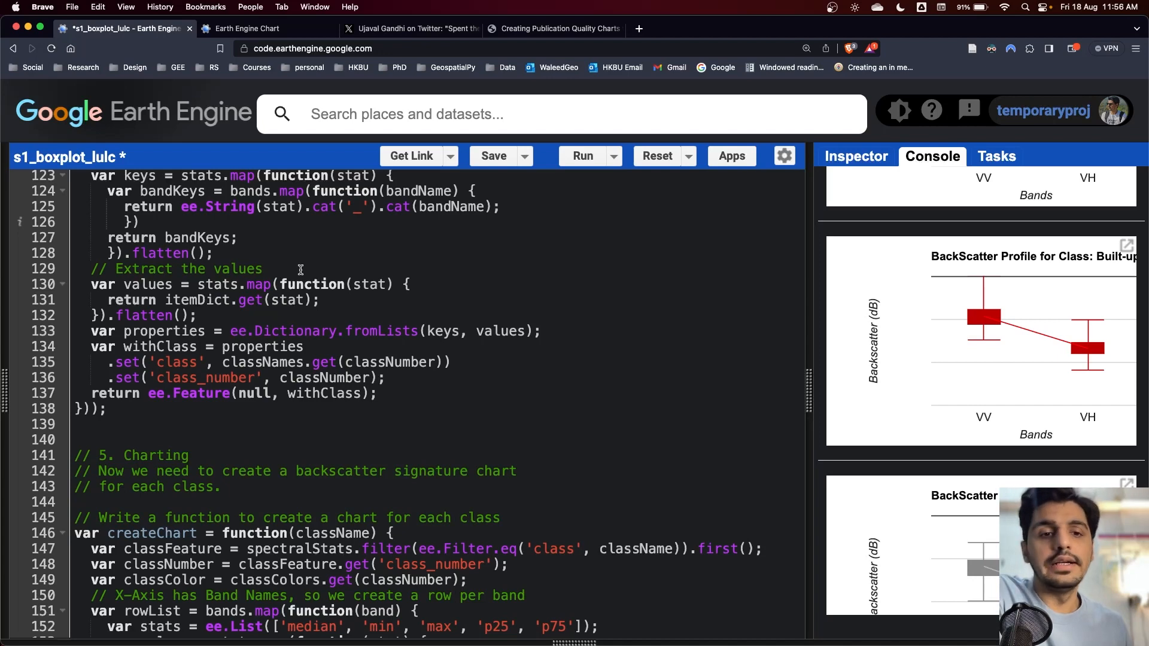
scroll(up, 3)
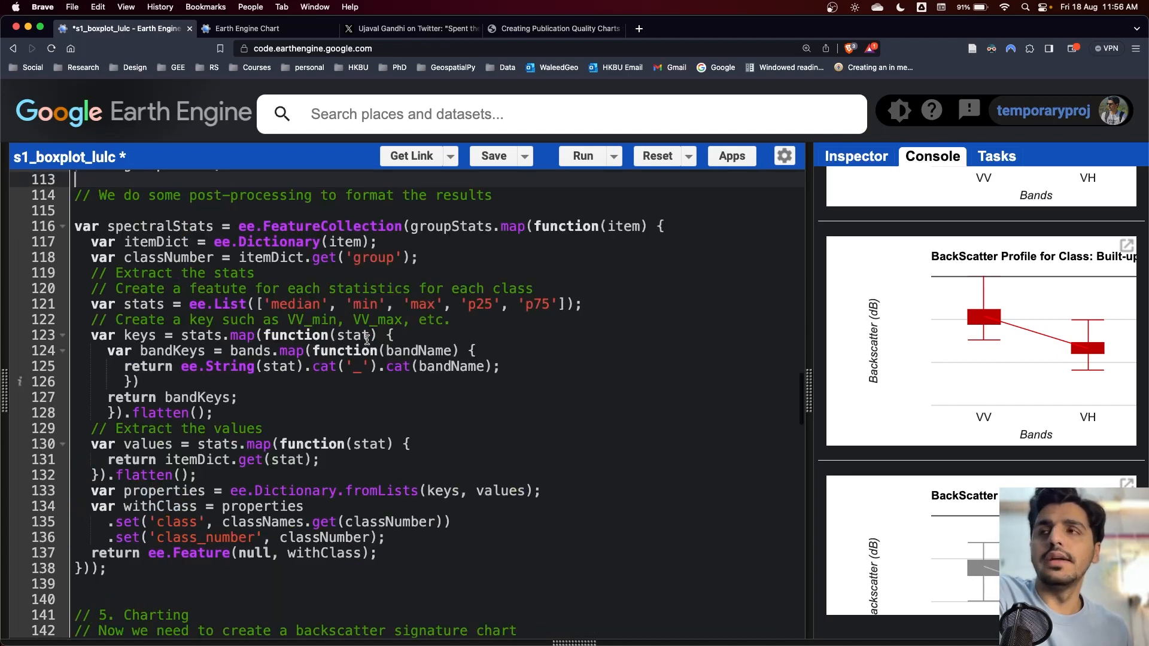
scroll(up, 3)
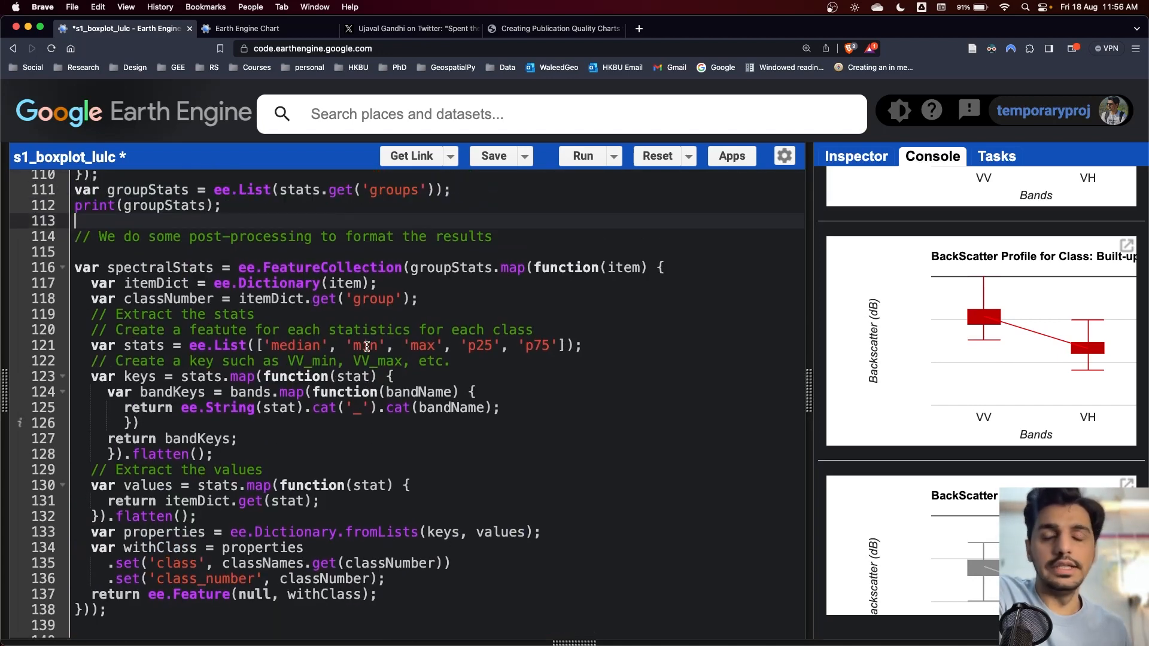
scroll(down, 3)
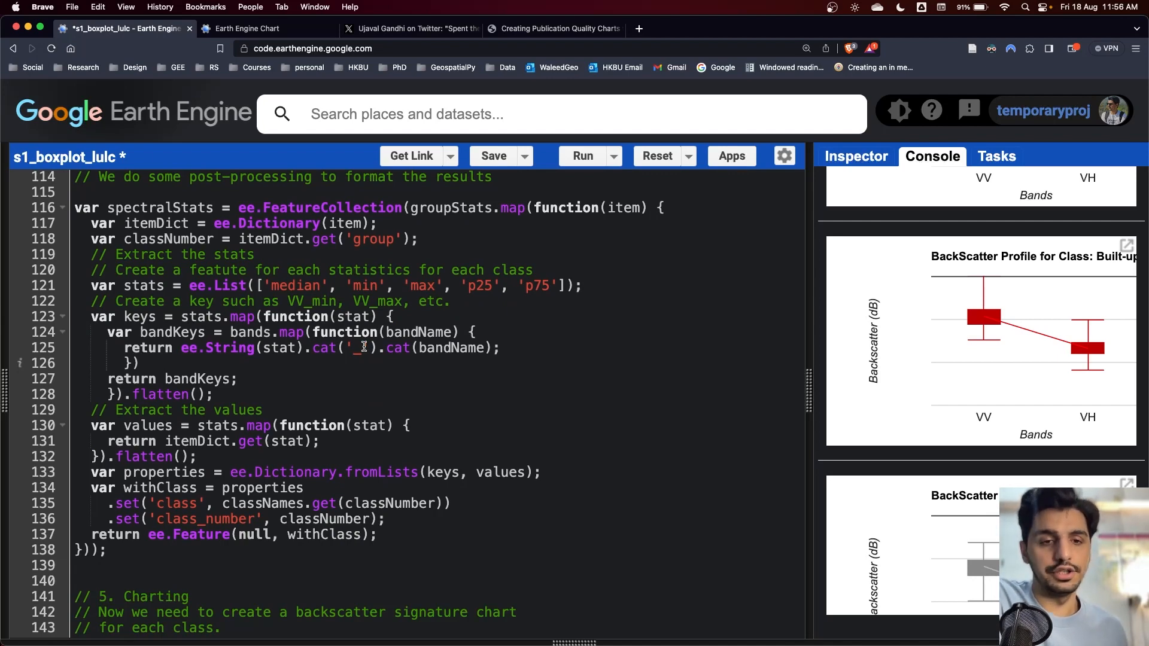
scroll(up, 3)
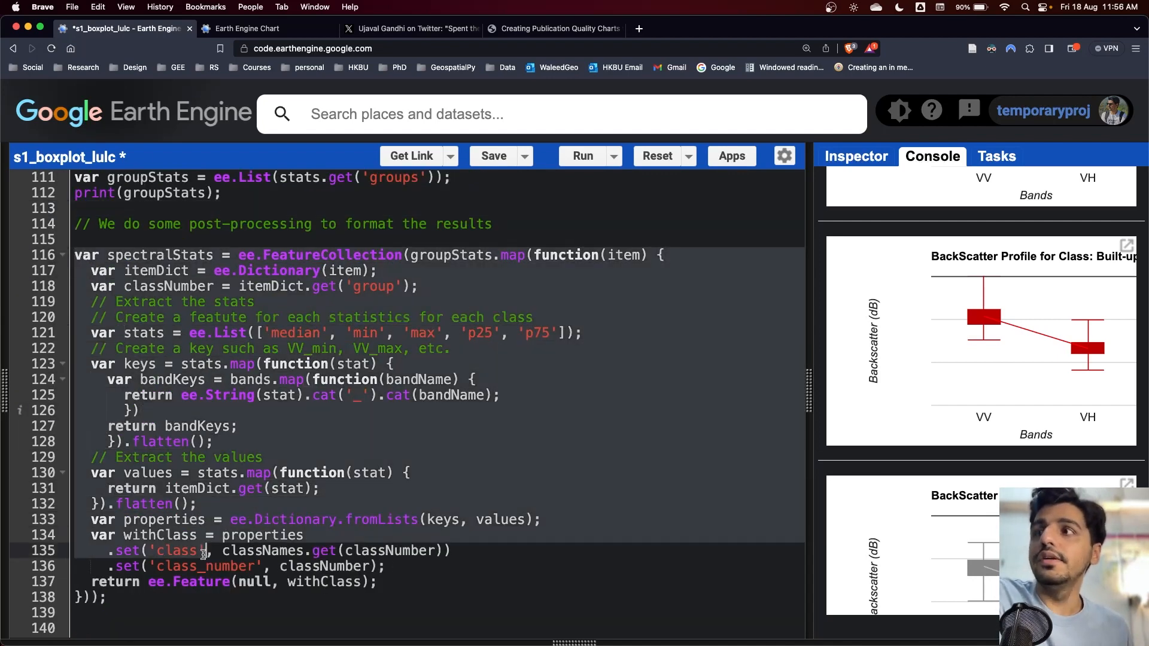
scroll(up, 3)
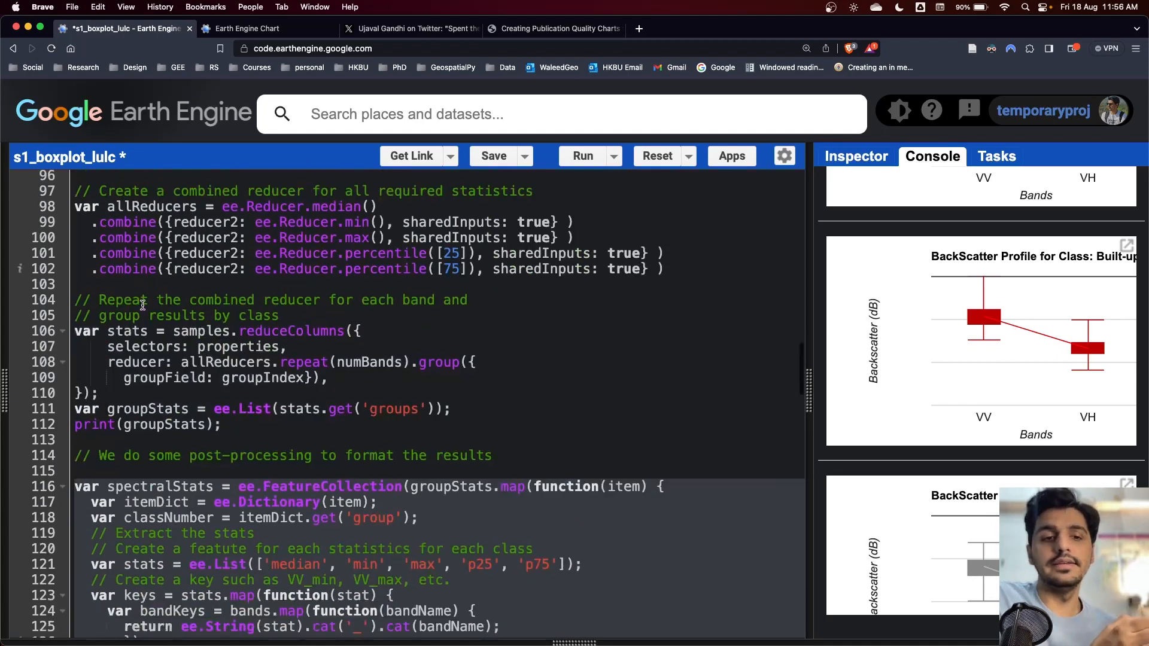
scroll(down, 3)
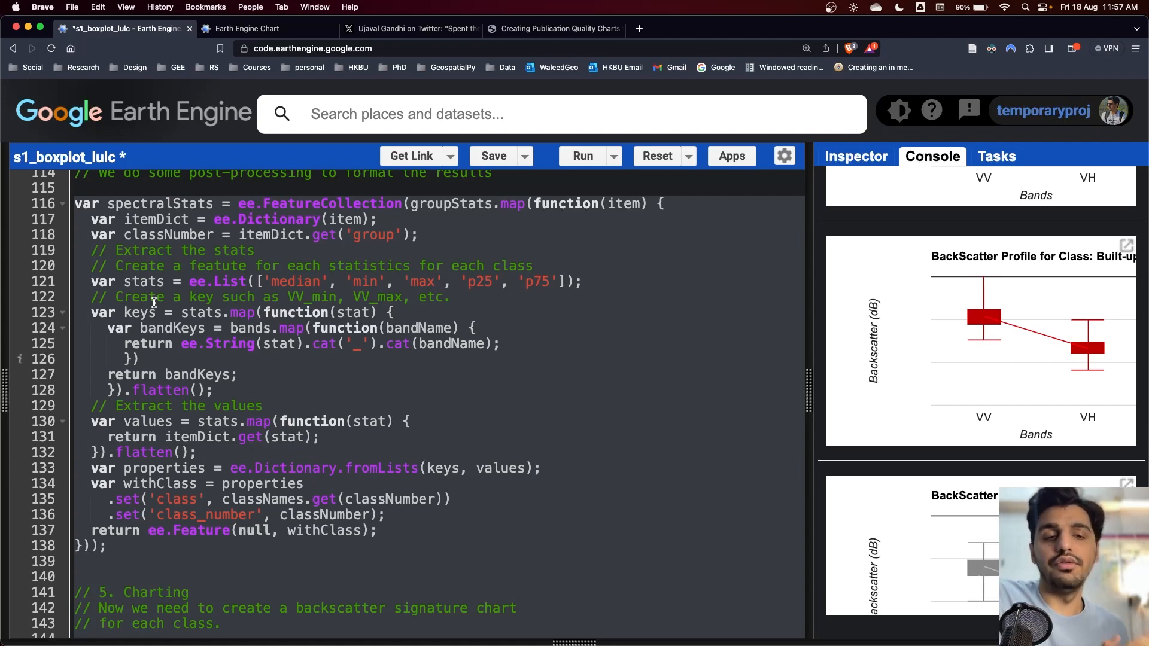
right_click(197, 449)
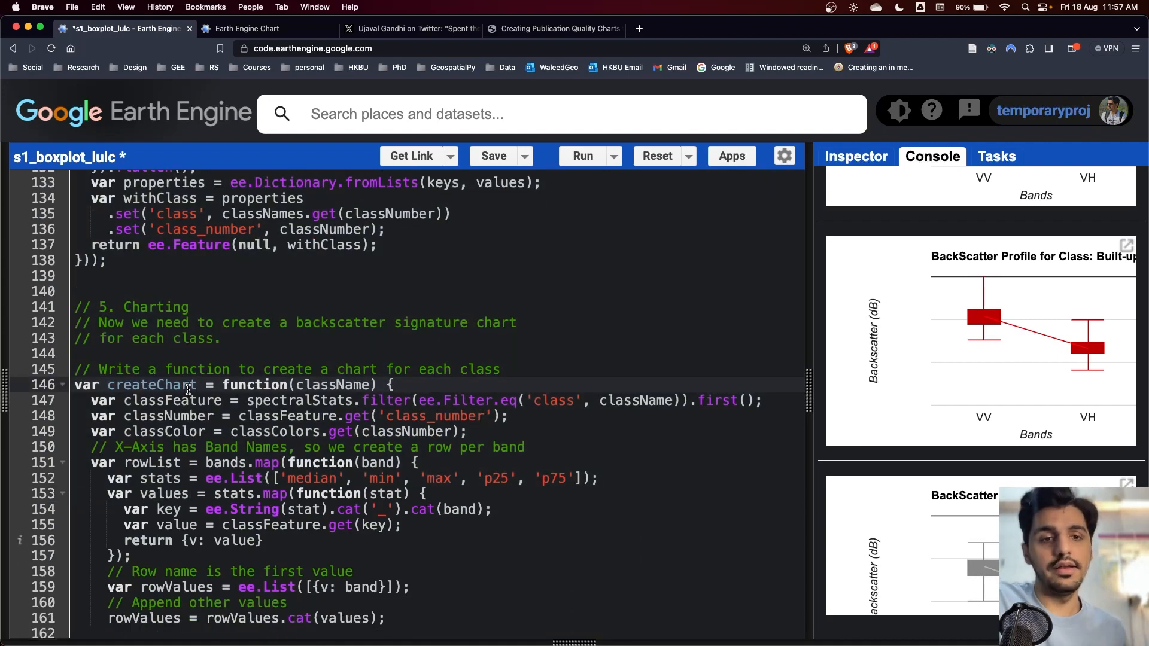
Review the createChart function to the script's end and re-run the script.
scroll(down, 3)
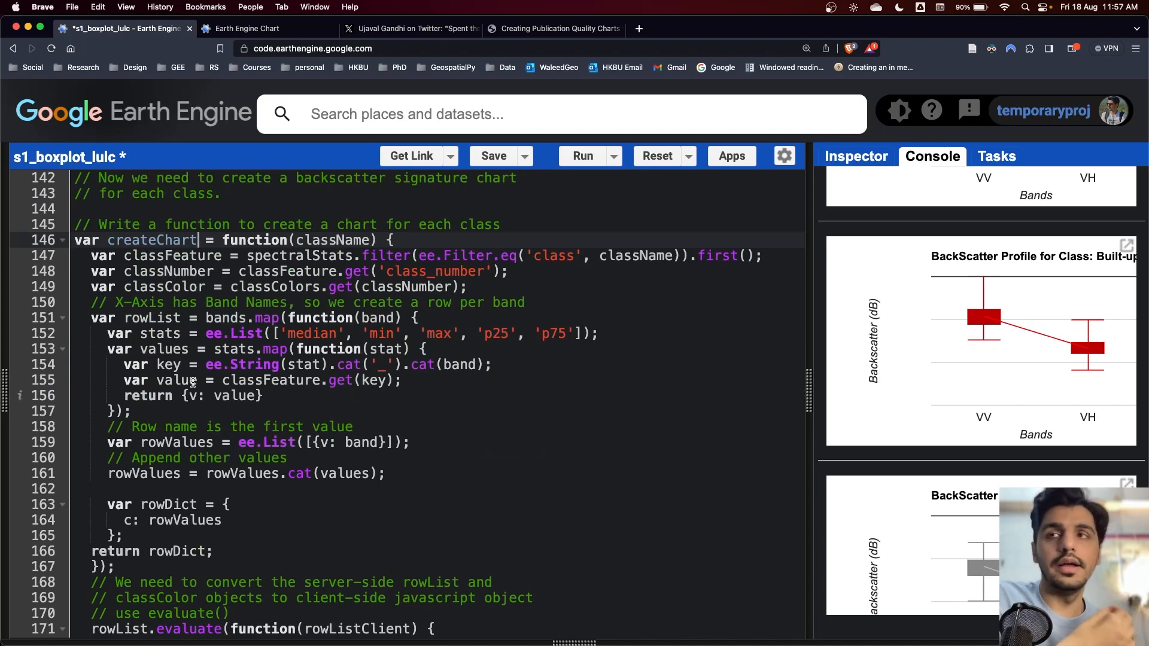
scroll(down, 3)
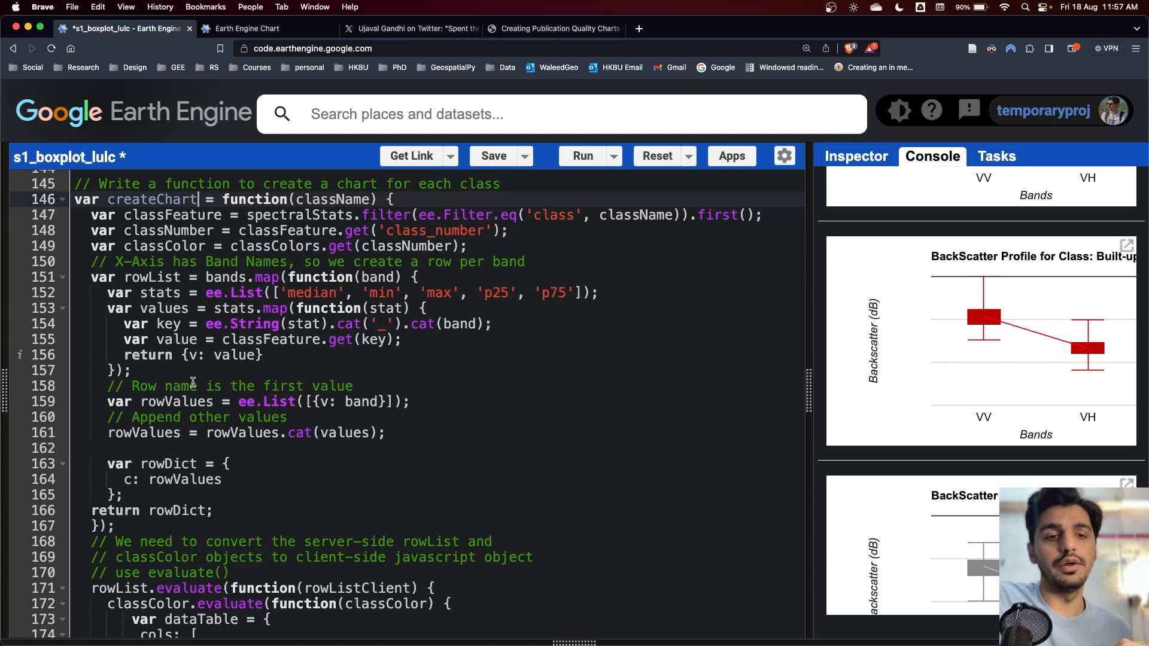
scroll(down, 3)
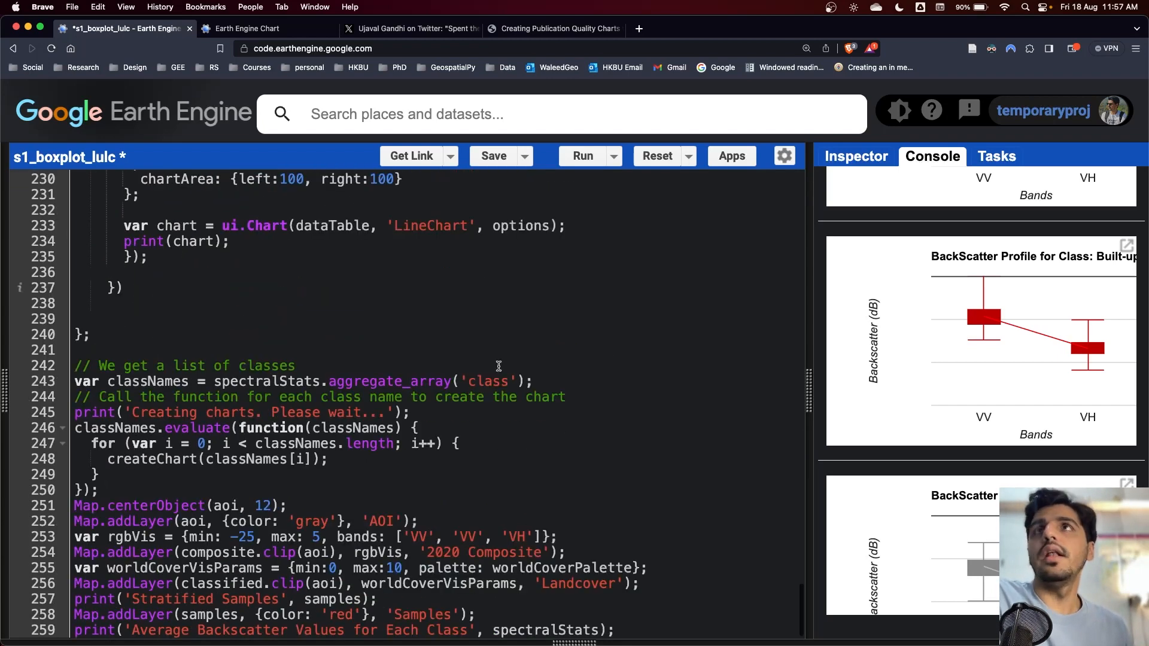
click(582, 156)
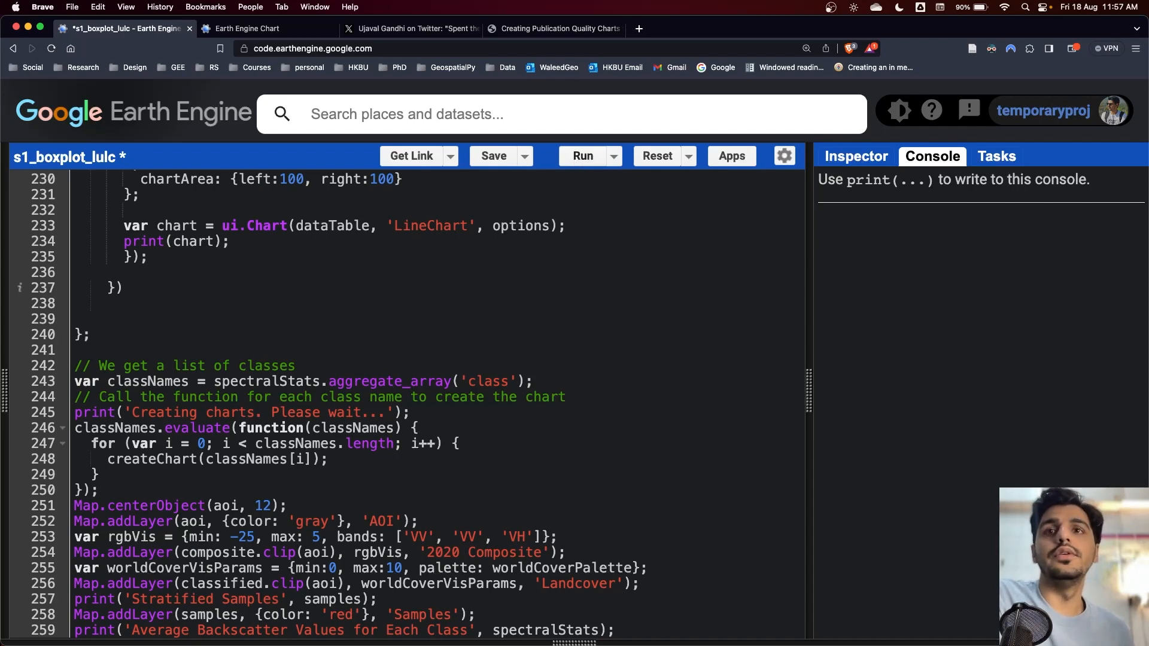
Inspect the Samples, Landcover, 2020 Composite and AOI layers in the map's Layers list.
click(582, 156)
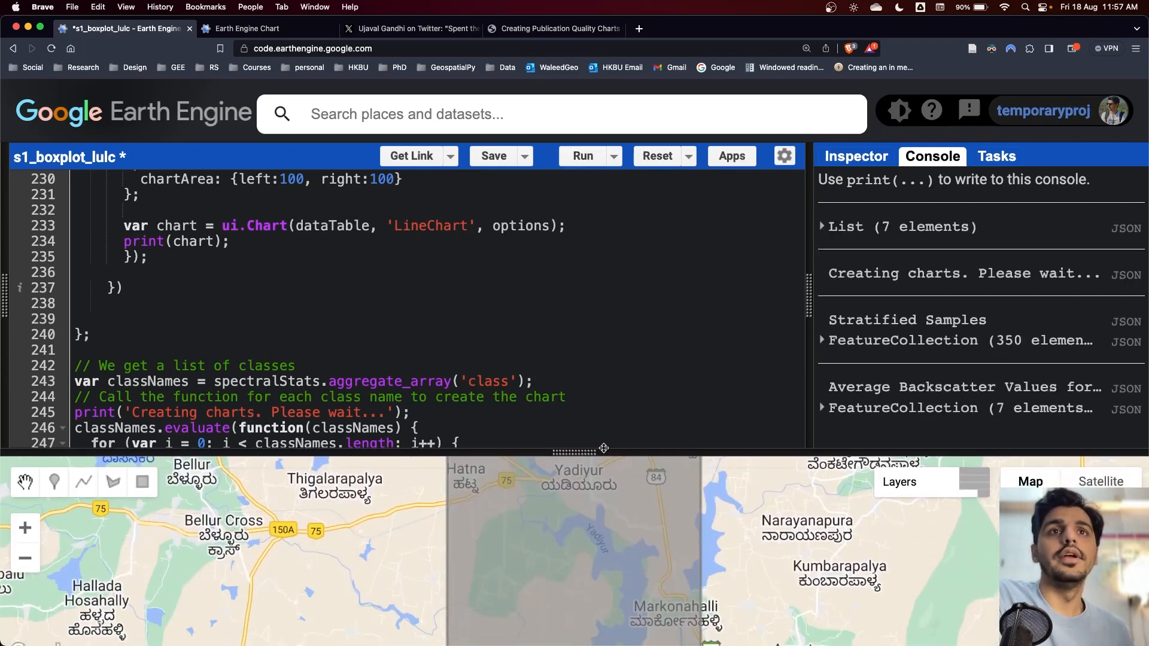
click(899, 481)
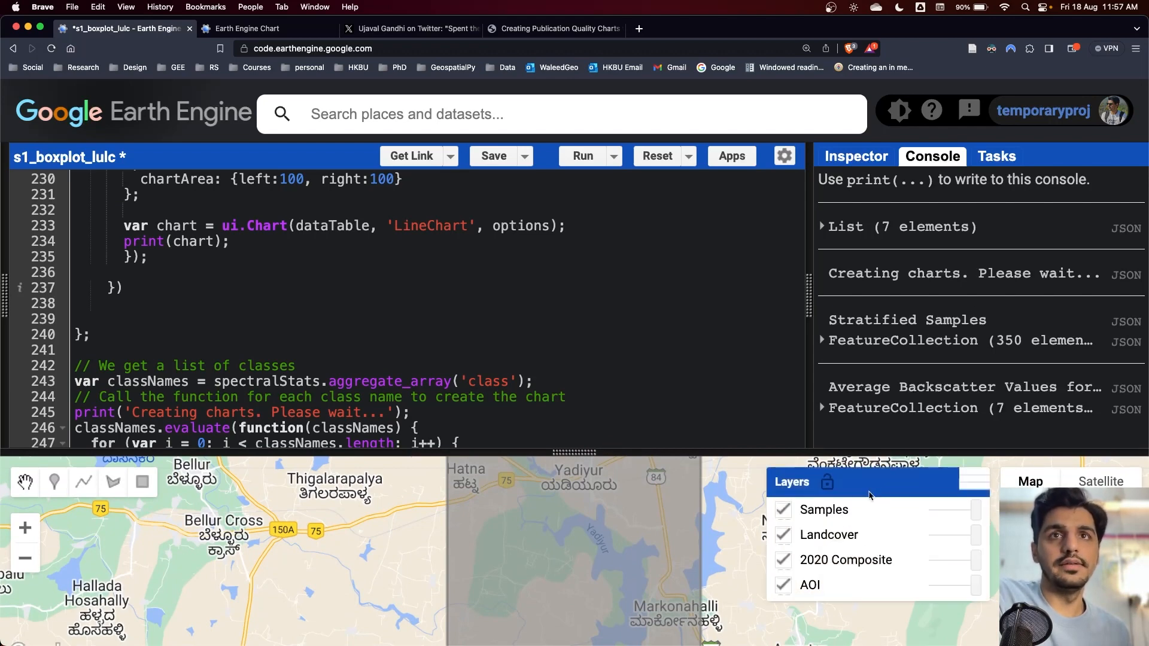
mouse_move(824, 561)
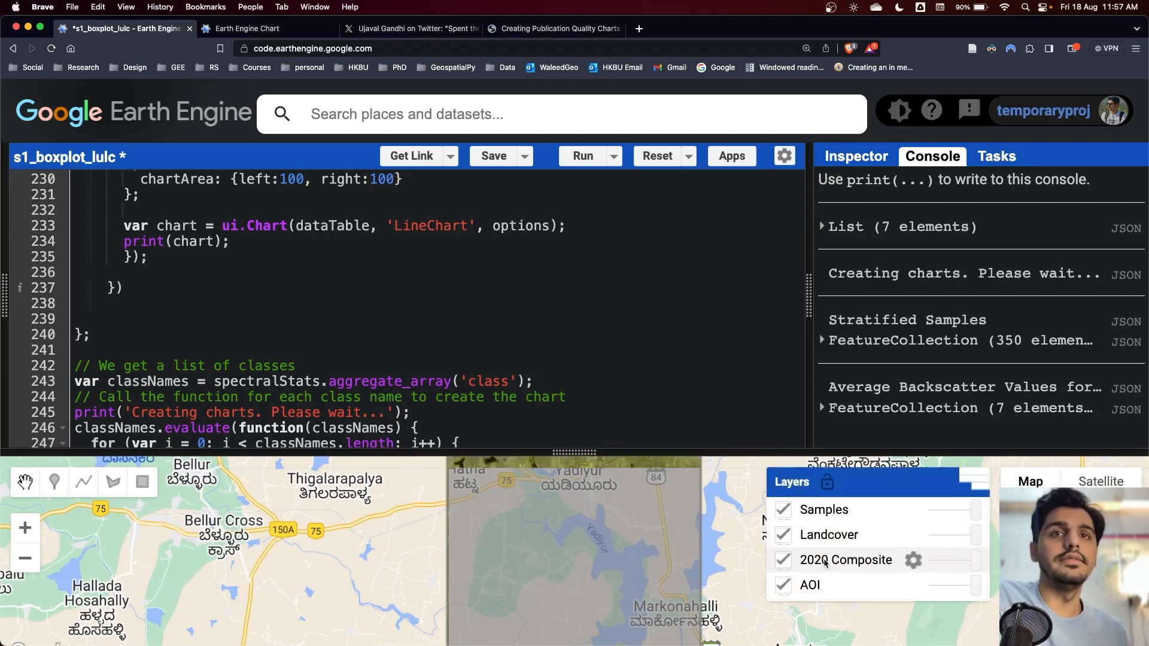
click(827, 483)
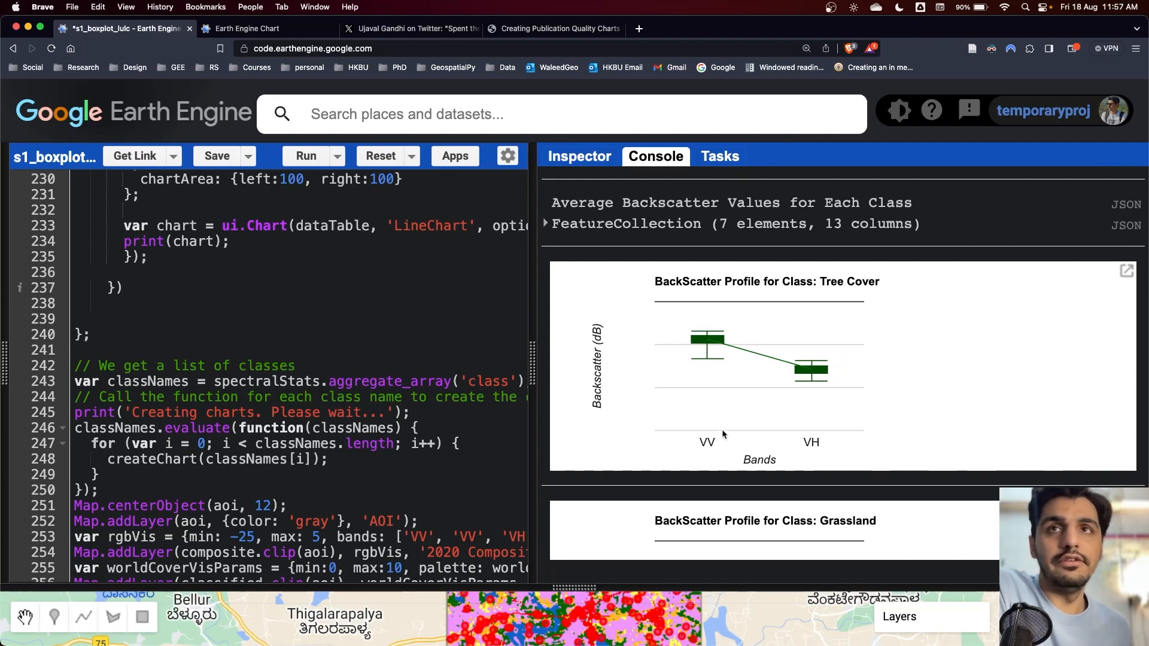
Review each class's VV/VH box plot in the console, Tree Cover through Permanent Water Bodies.
scroll(down, 3)
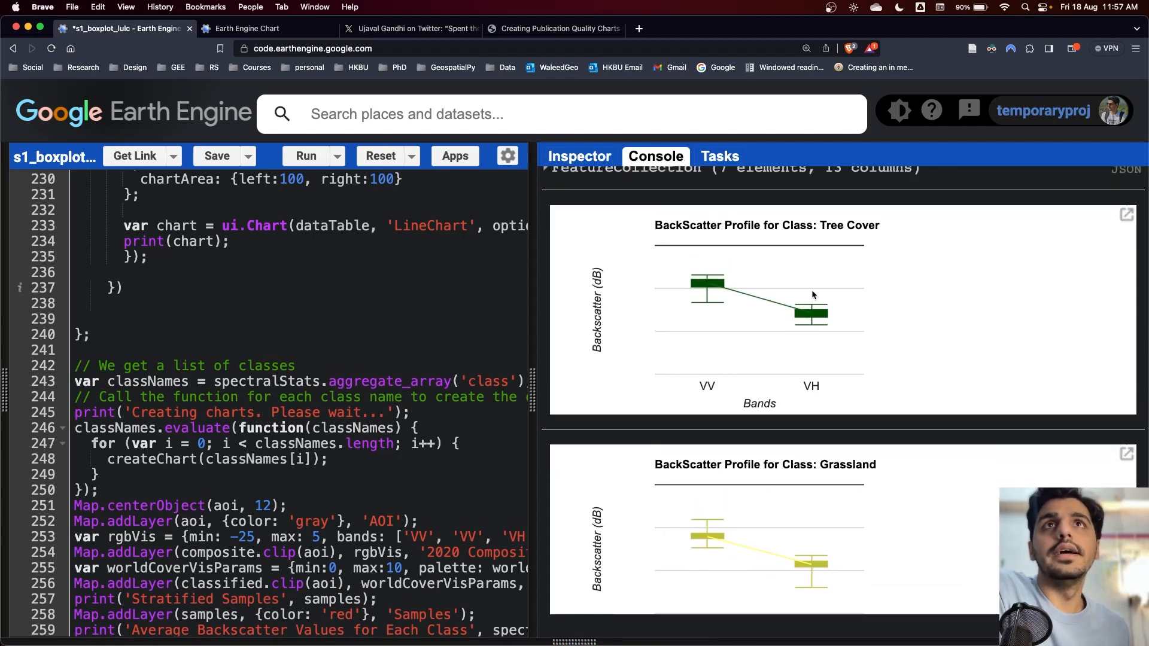
scroll(down, 3)
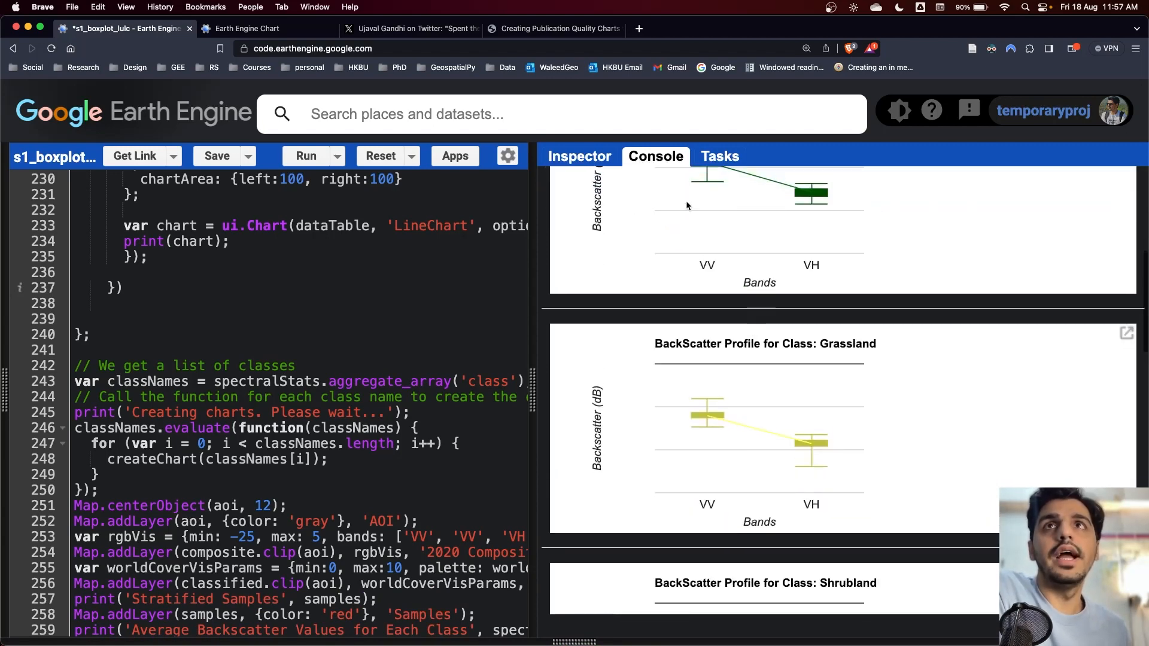
scroll(down, 3)
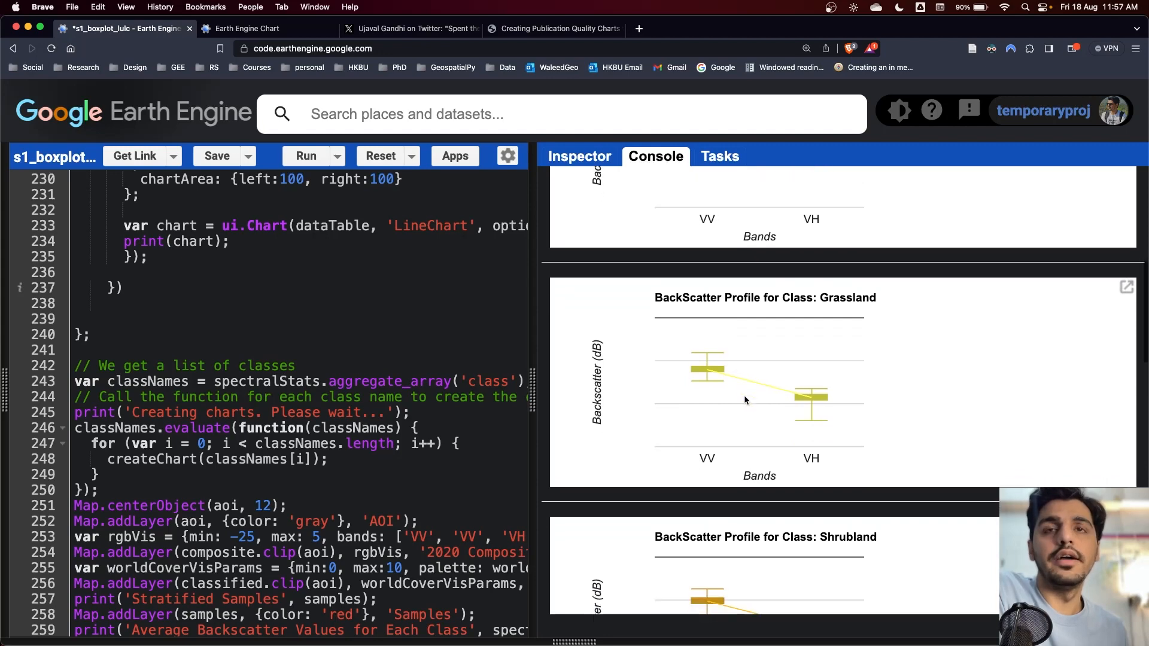
scroll(down, 3)
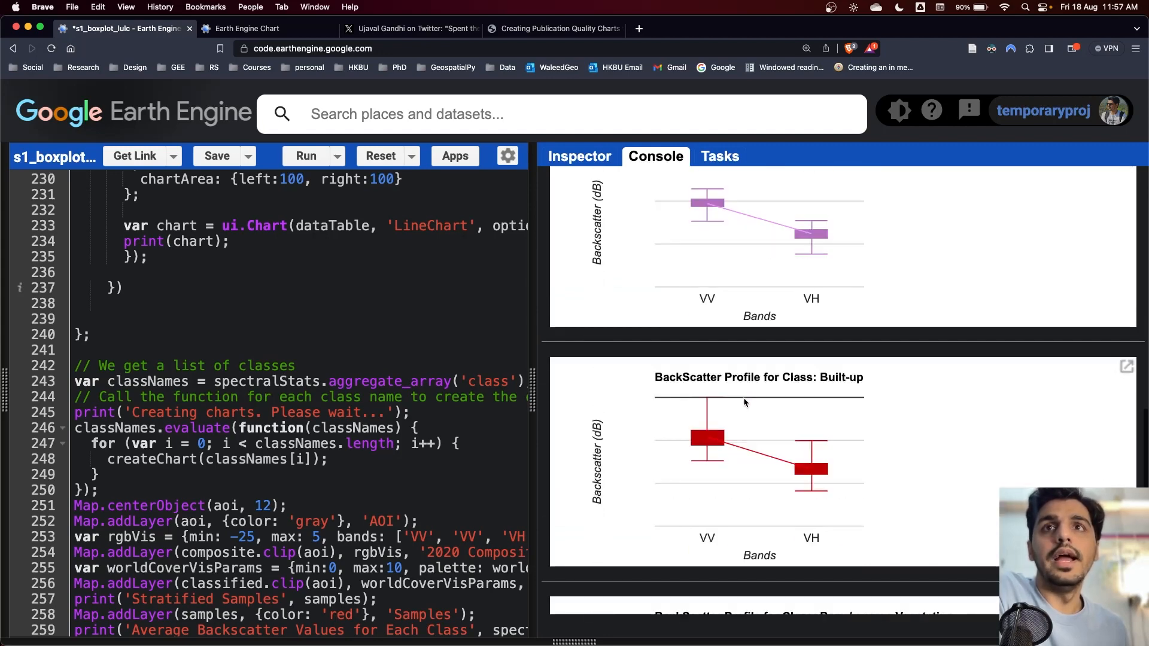
mouse_move(706, 439)
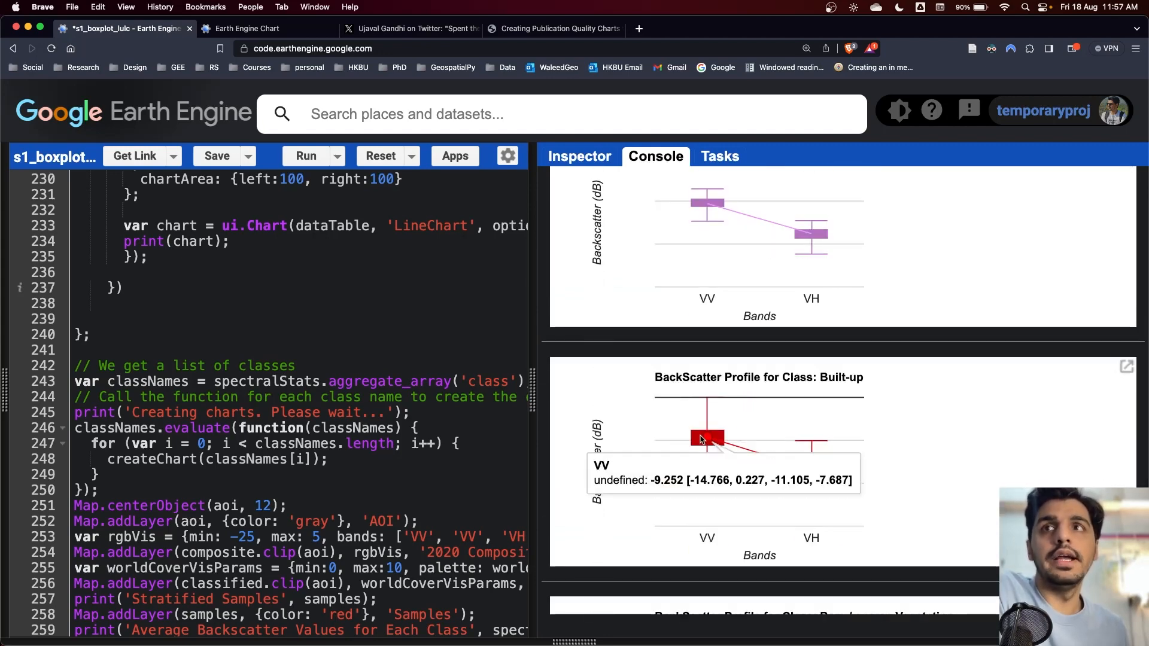
scroll(down, 3)
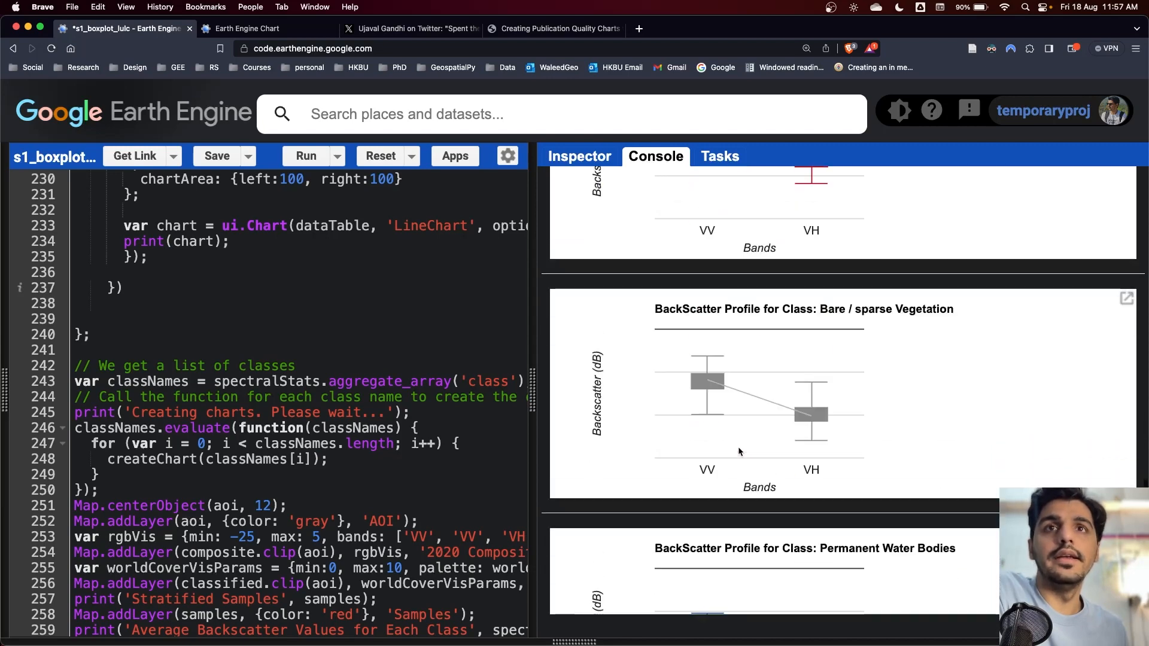
scroll(down, 3)
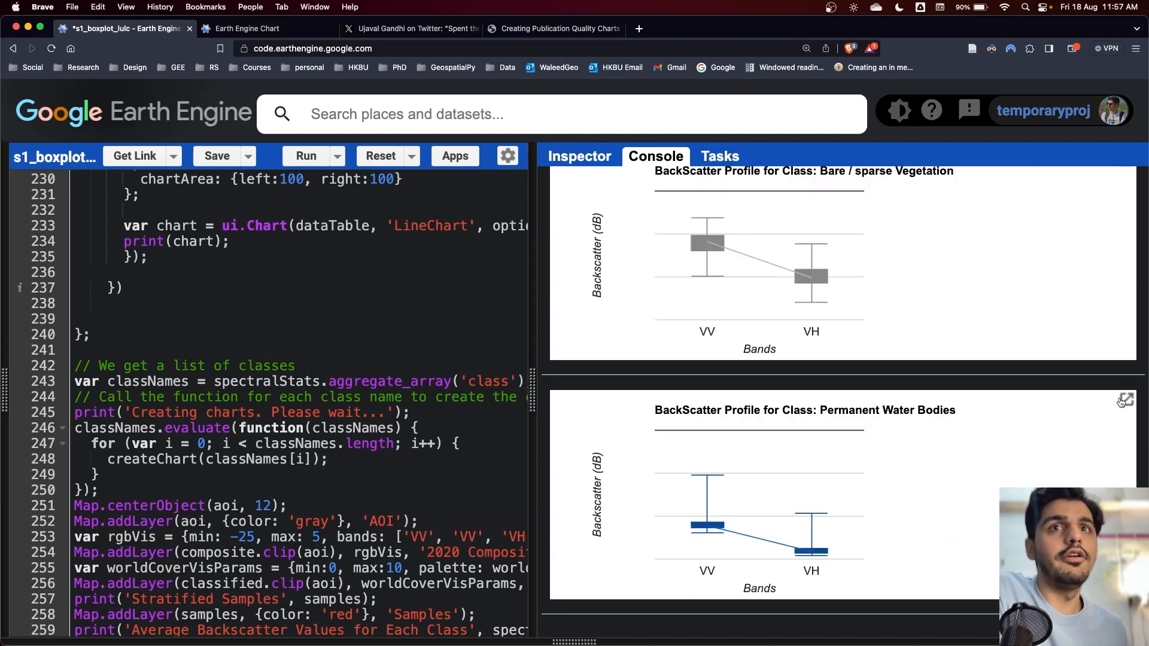
View the Permanent Water Bodies box plot full-size in its own tab, then return to the script.
click(1124, 400)
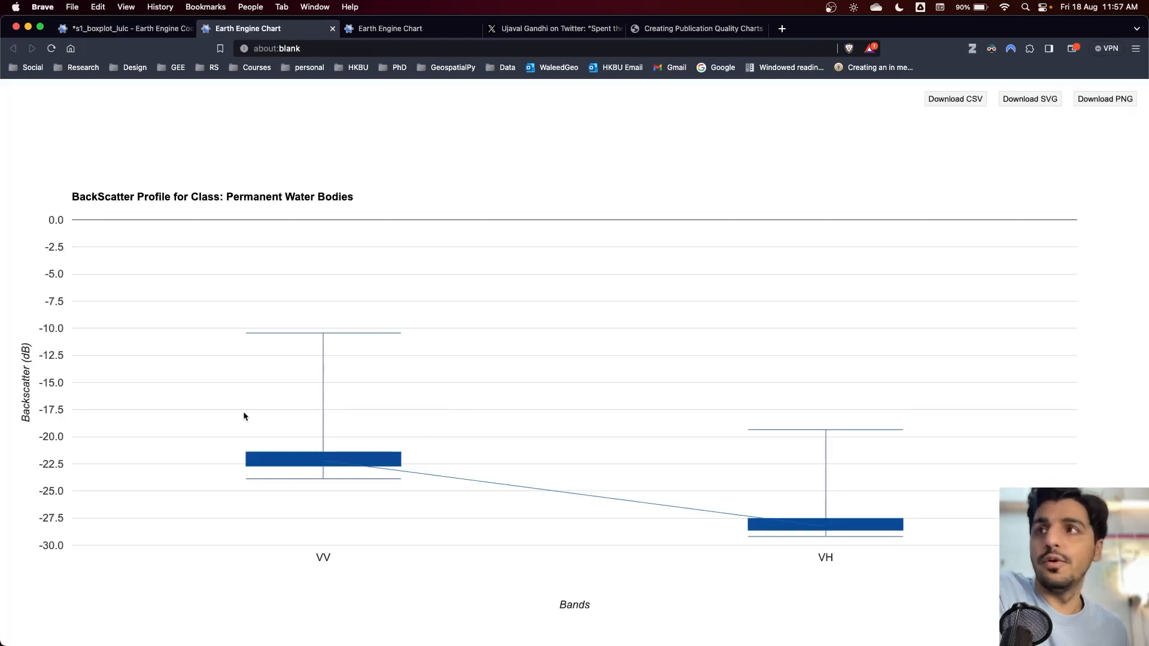
mouse_move(321, 463)
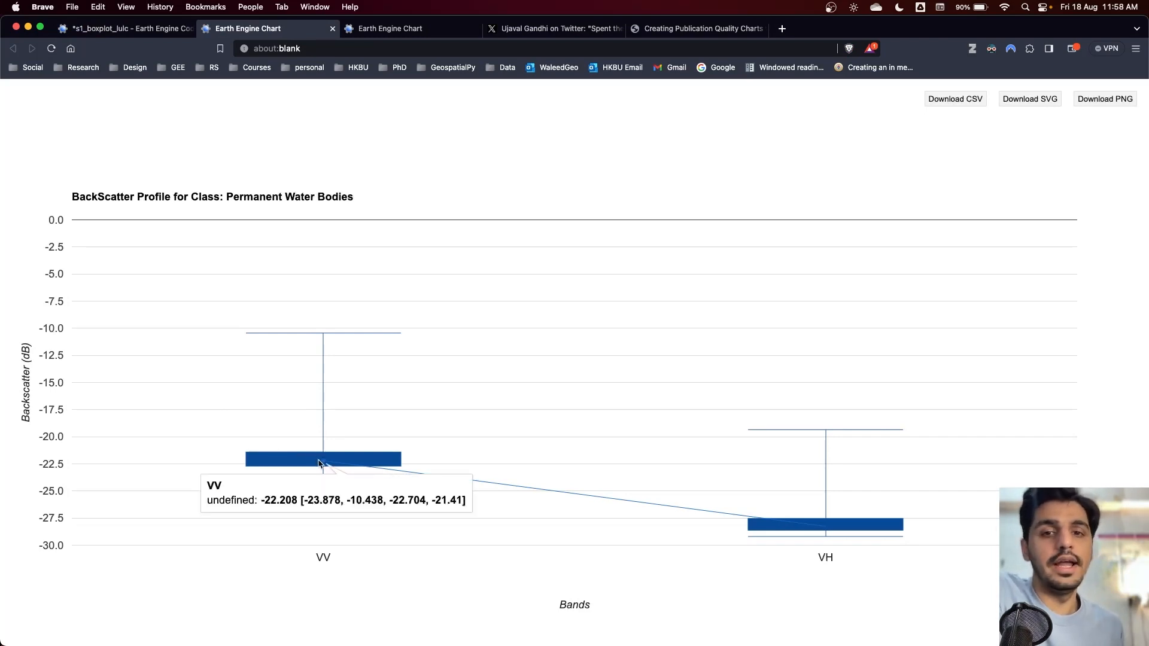
mouse_move(589, 368)
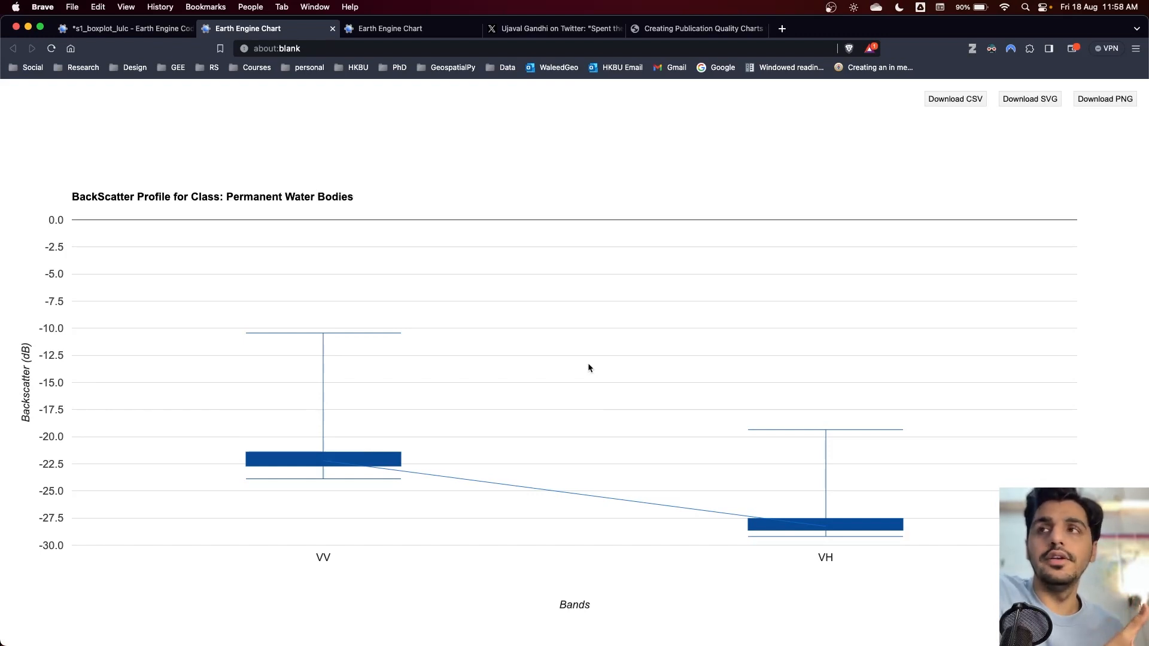
mouse_move(231, 40)
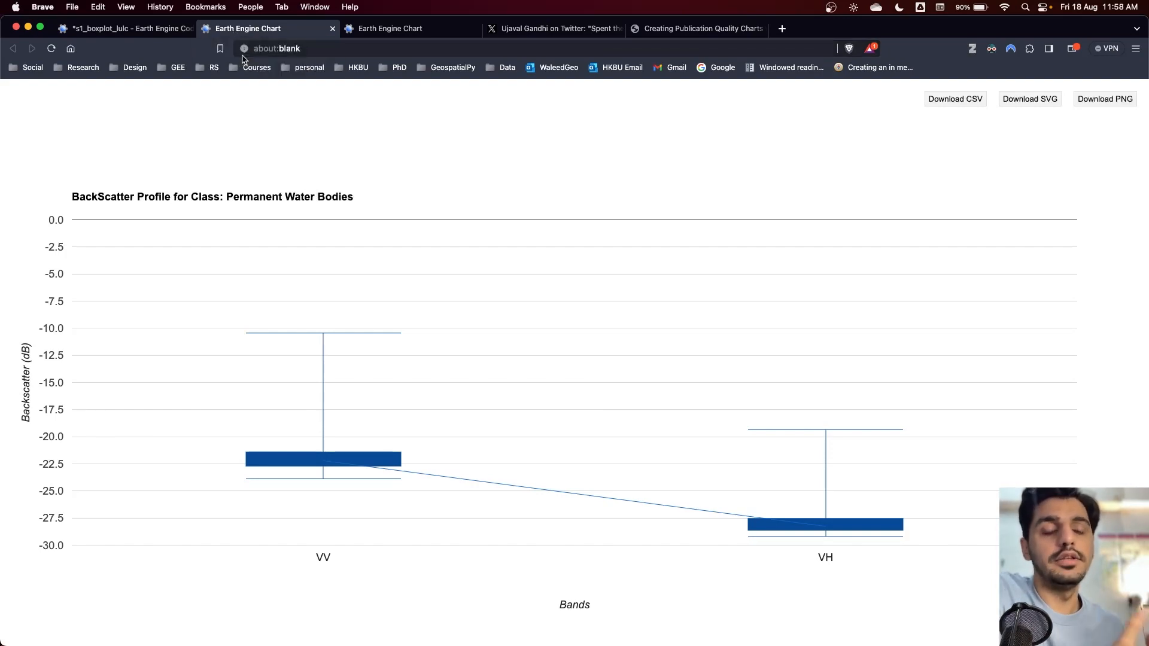
mouse_move(243, 48)
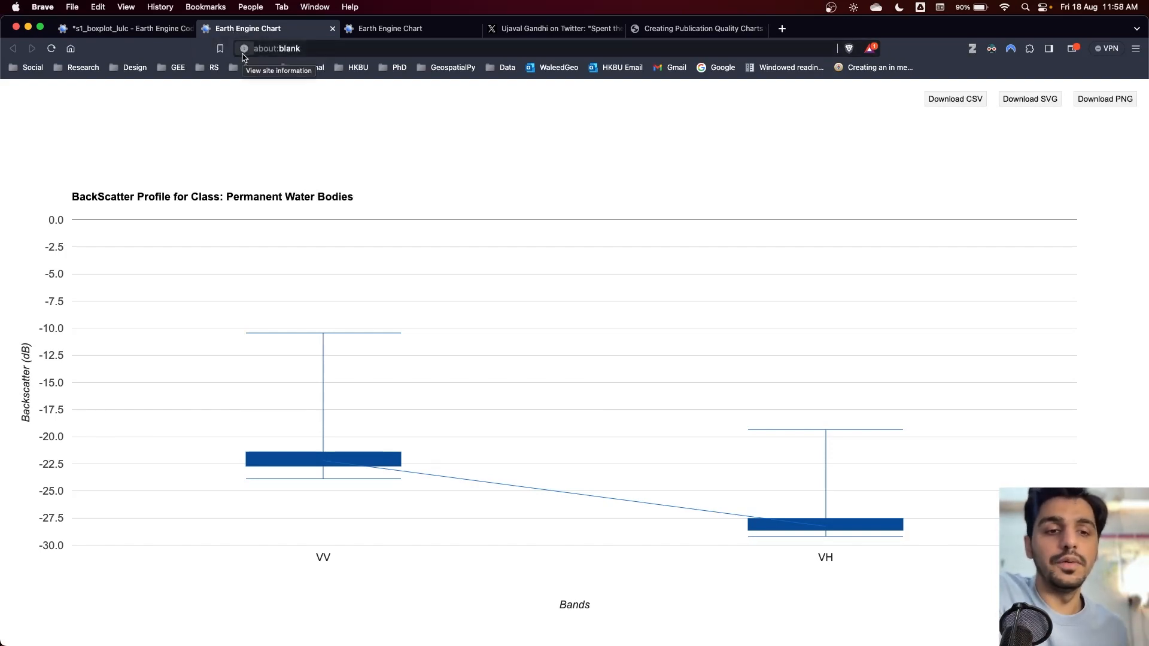
click(124, 29)
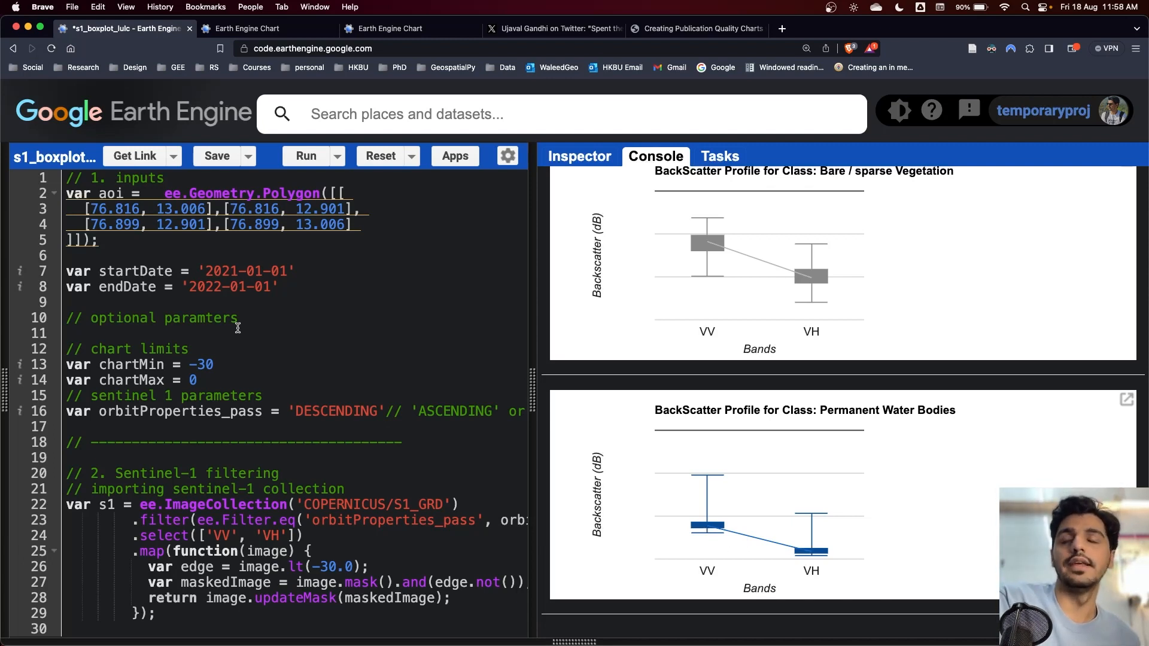
scroll(down, 3)
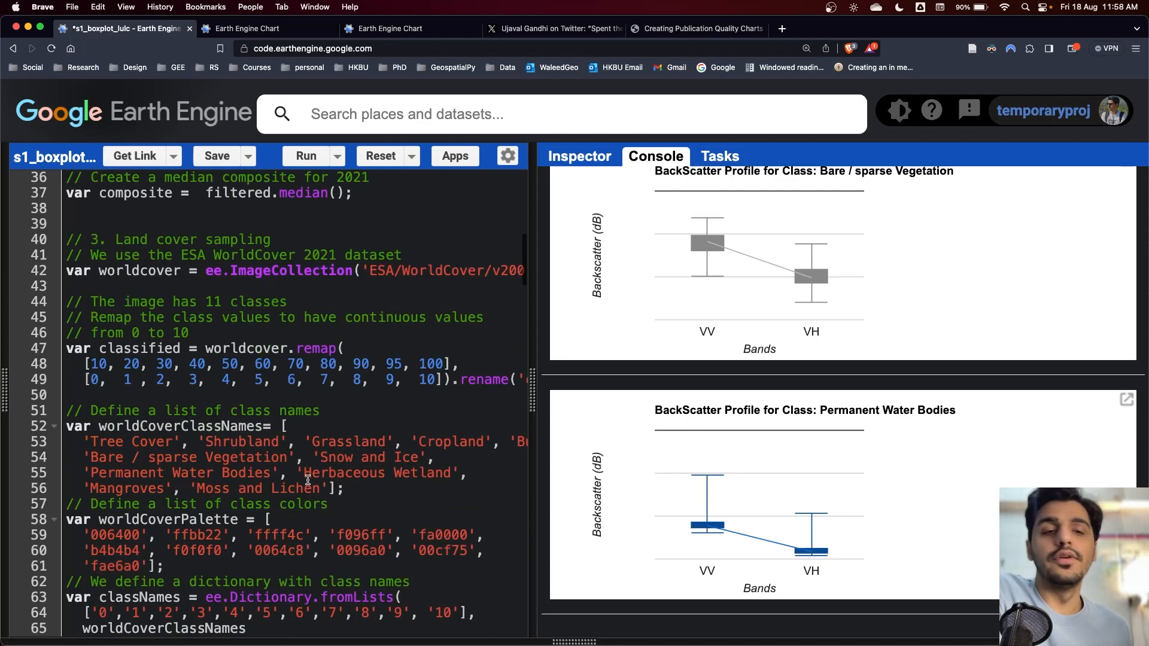
scroll(down, 3)
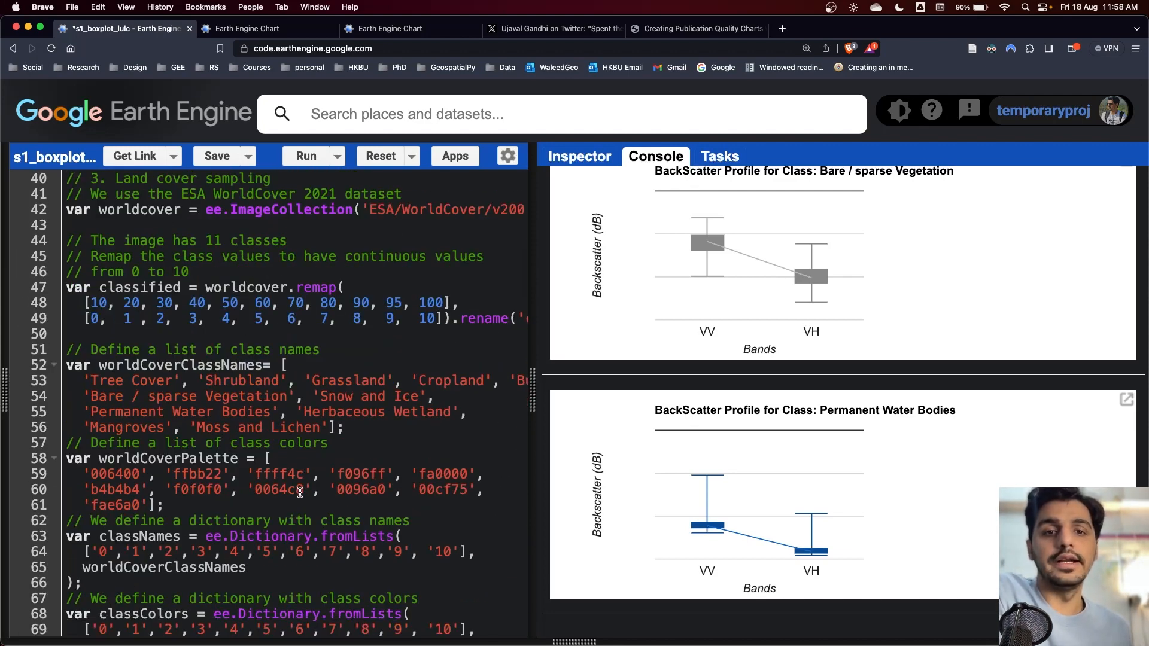